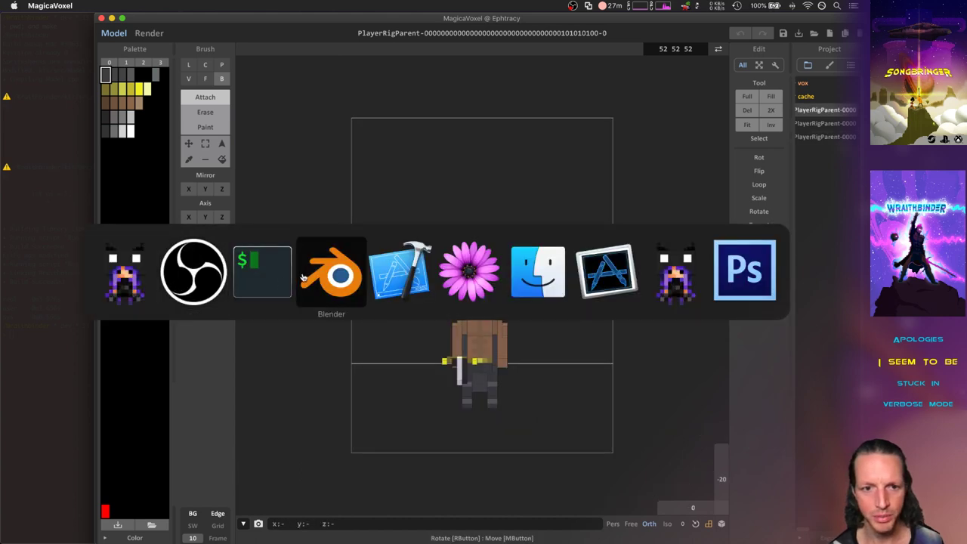
Step: Switch to Blender and view the armUR arm's keyframes in the Dope Sheet
click(331, 272)
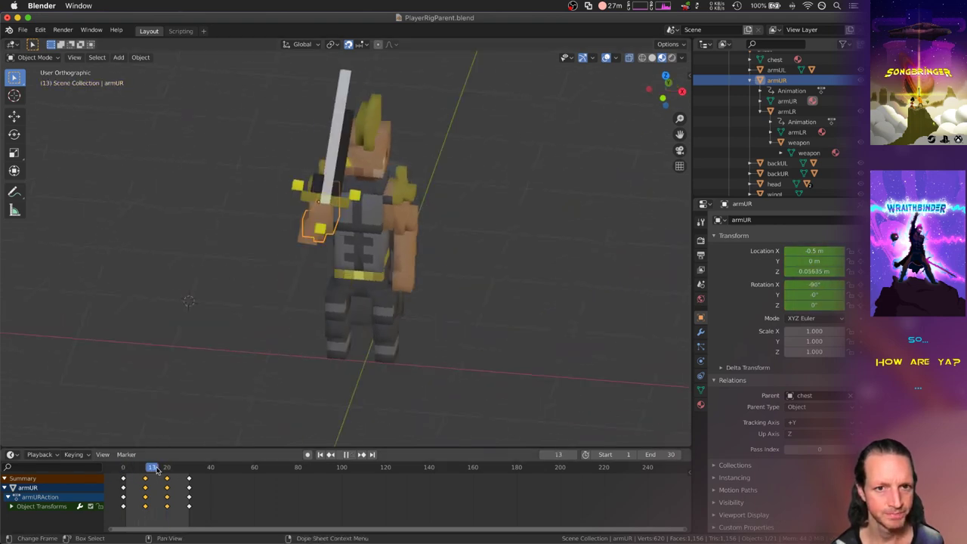
click(128, 467)
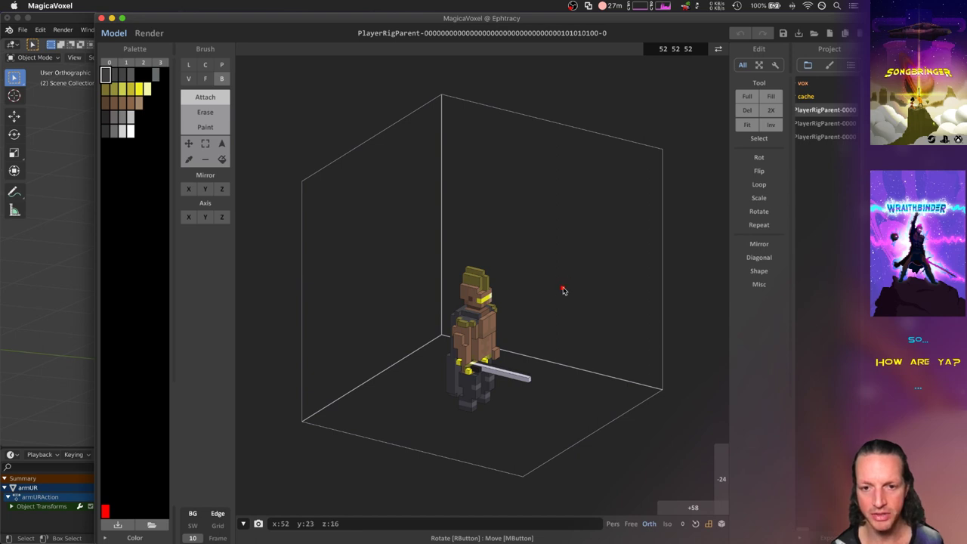
Step: Browse the BackLL01, Chest60 and Eyes01 part models, then collapse the parts folder
click(808, 109)
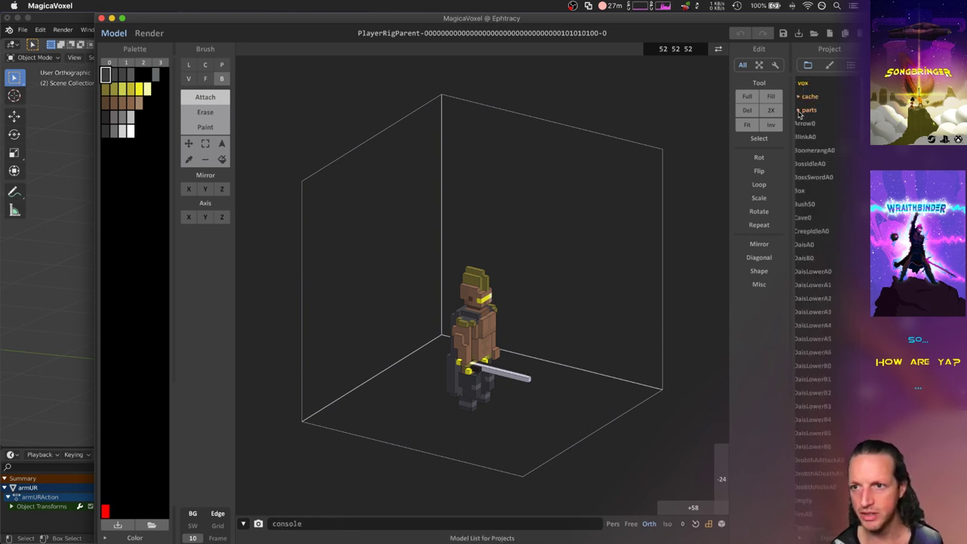
click(807, 176)
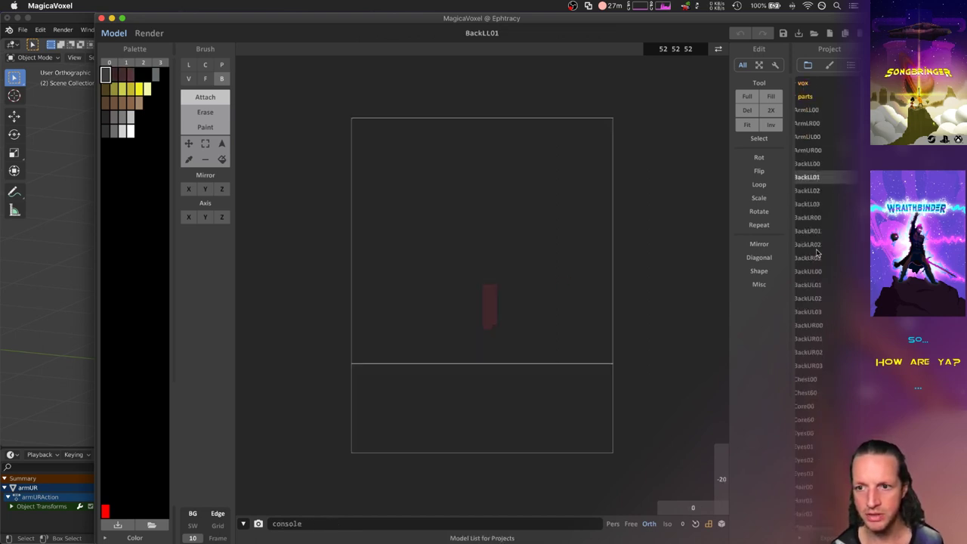
click(805, 392)
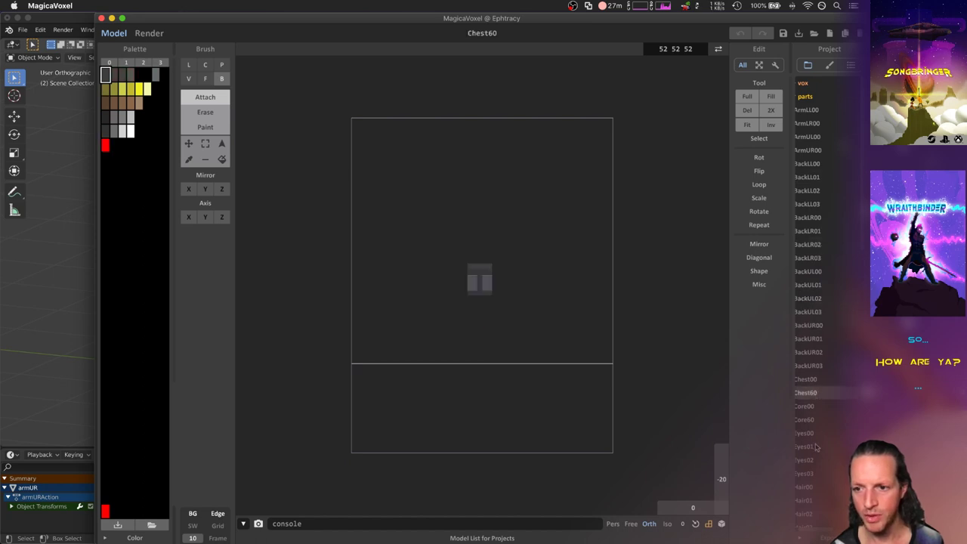
click(805, 446)
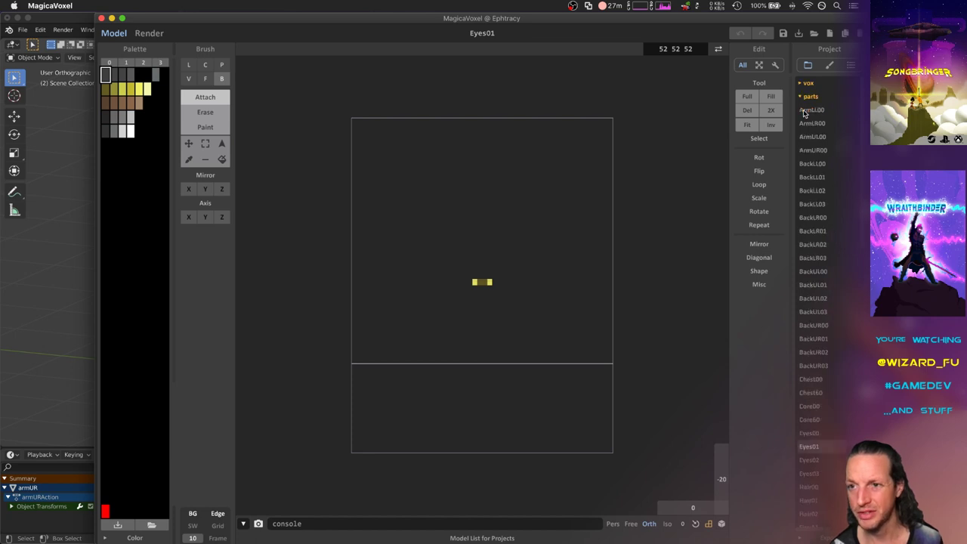
click(810, 96)
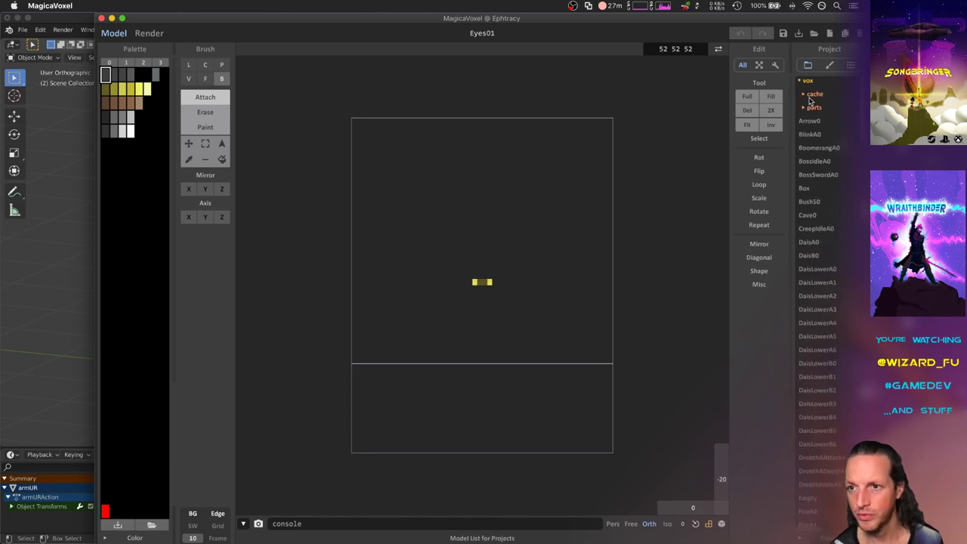
click(828, 107)
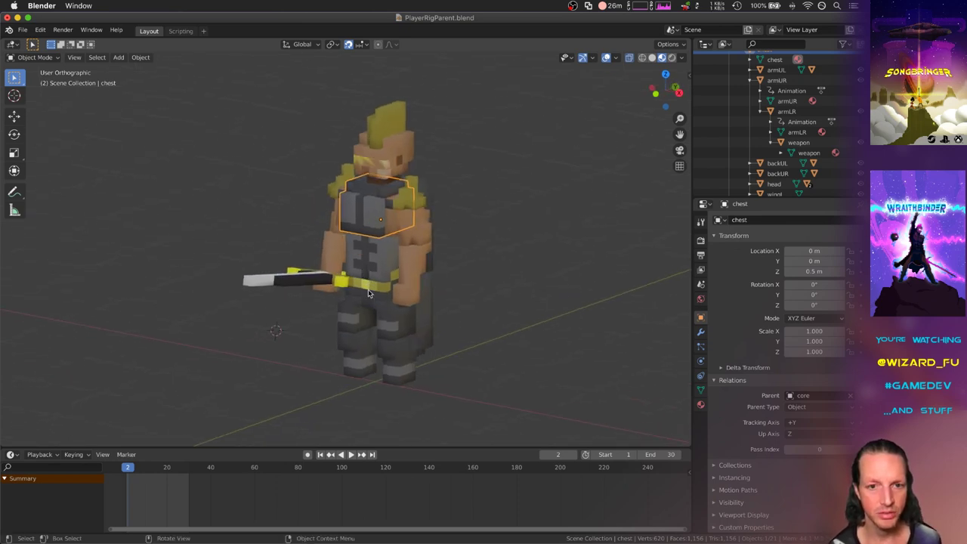
click(381, 295)
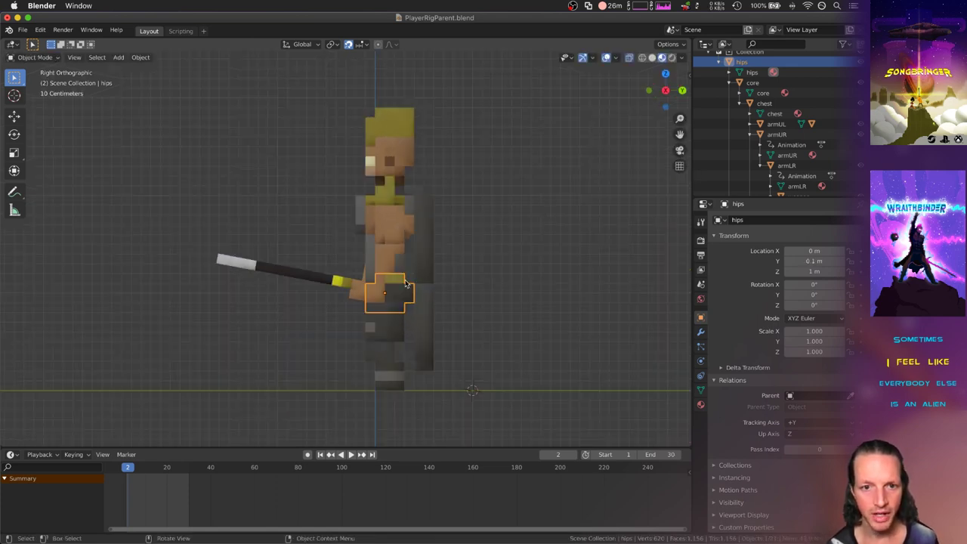
click(777, 123)
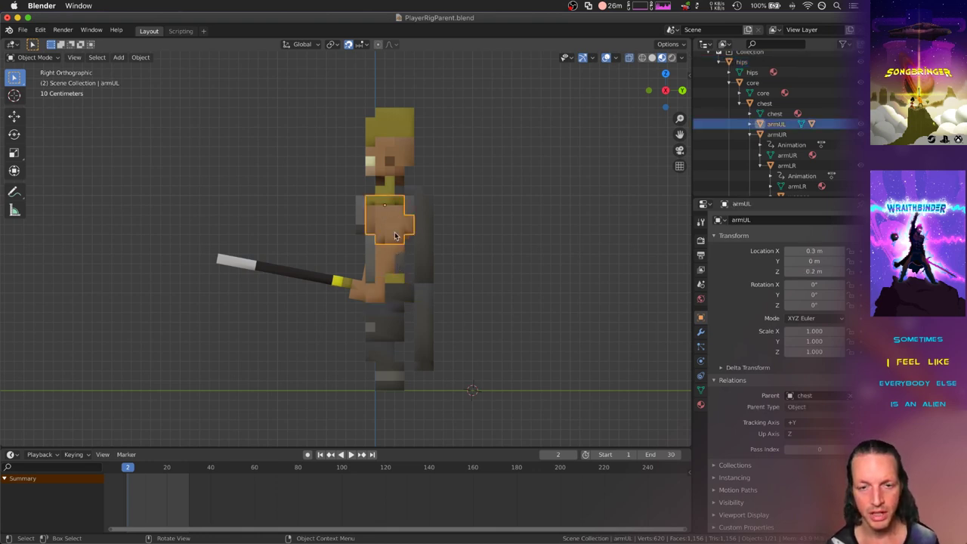
drag(393, 220, 306, 219)
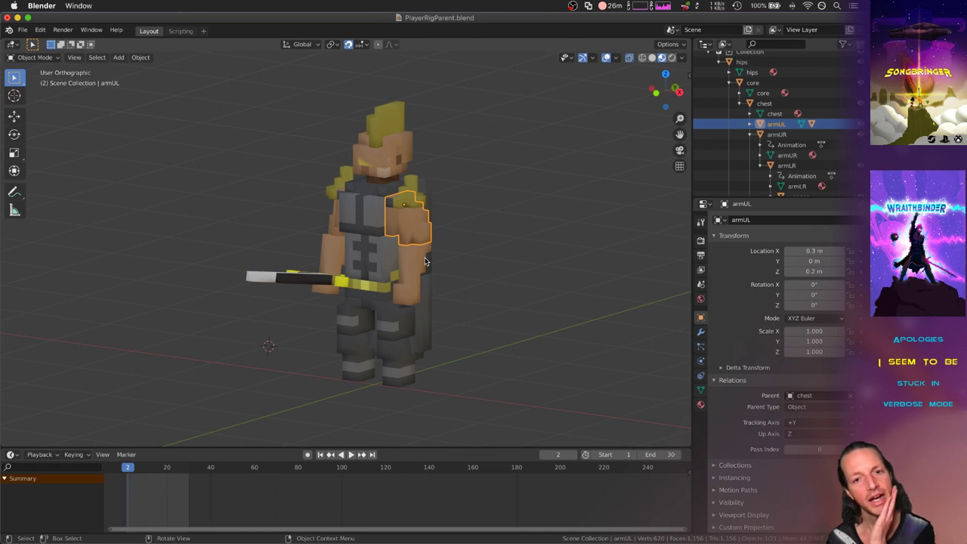
mouse_move(438, 232)
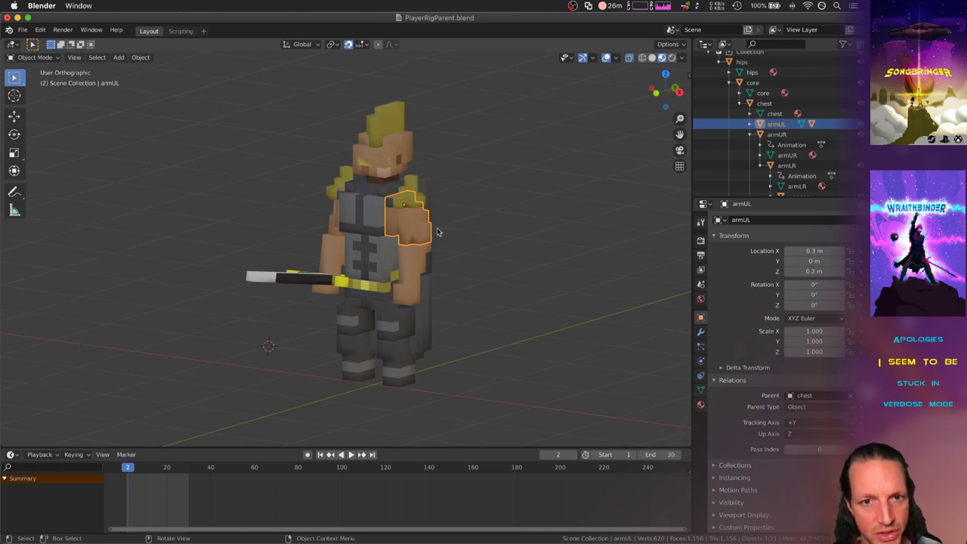
click(384, 155)
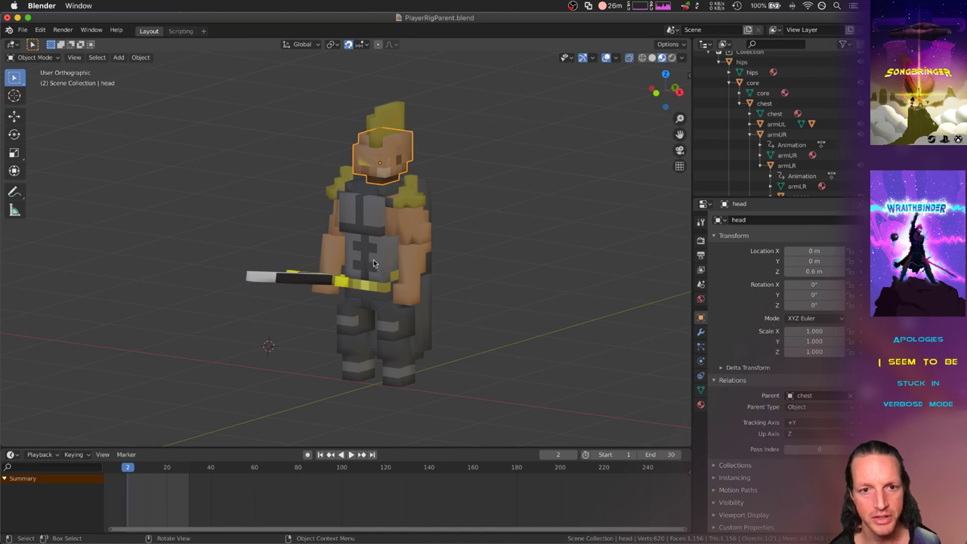
drag(378, 264, 522, 236)
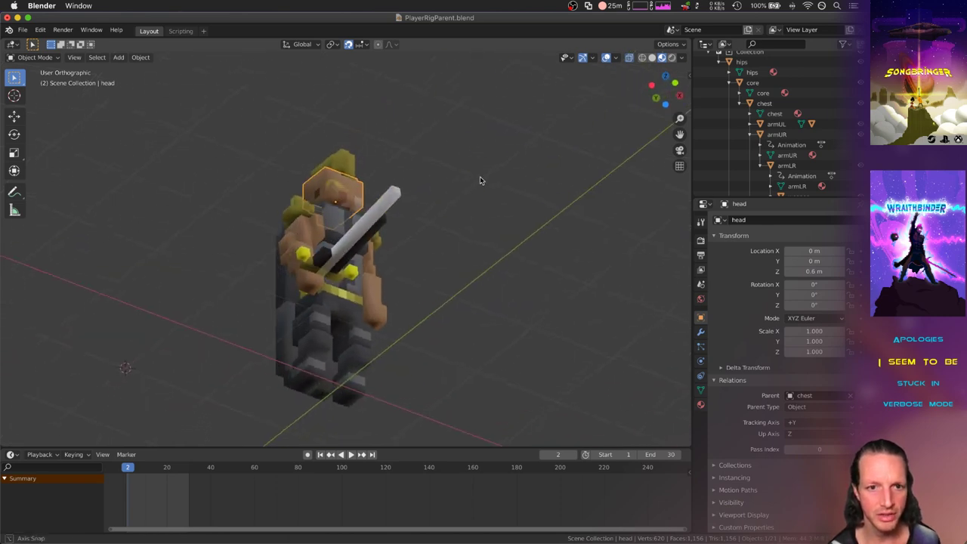
click(193, 272)
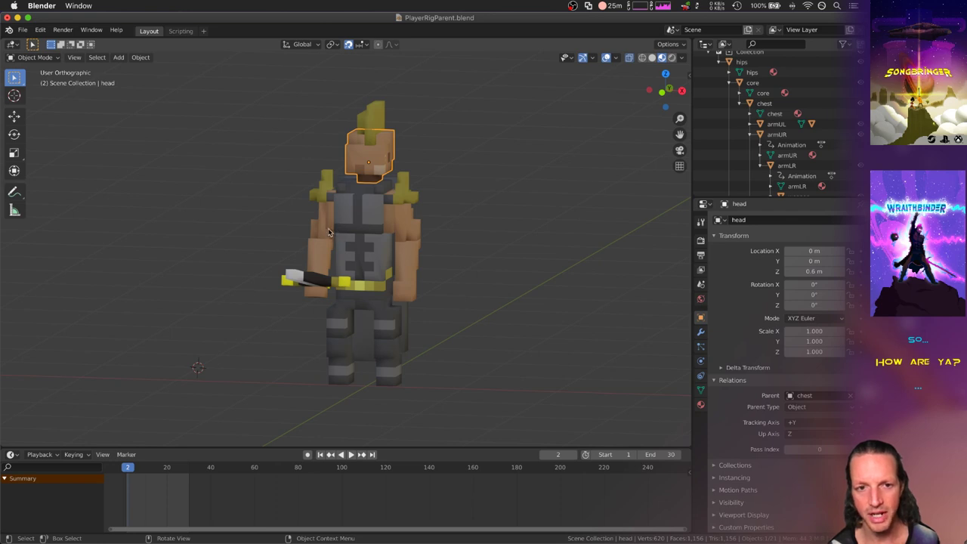
mouse_move(369, 230)
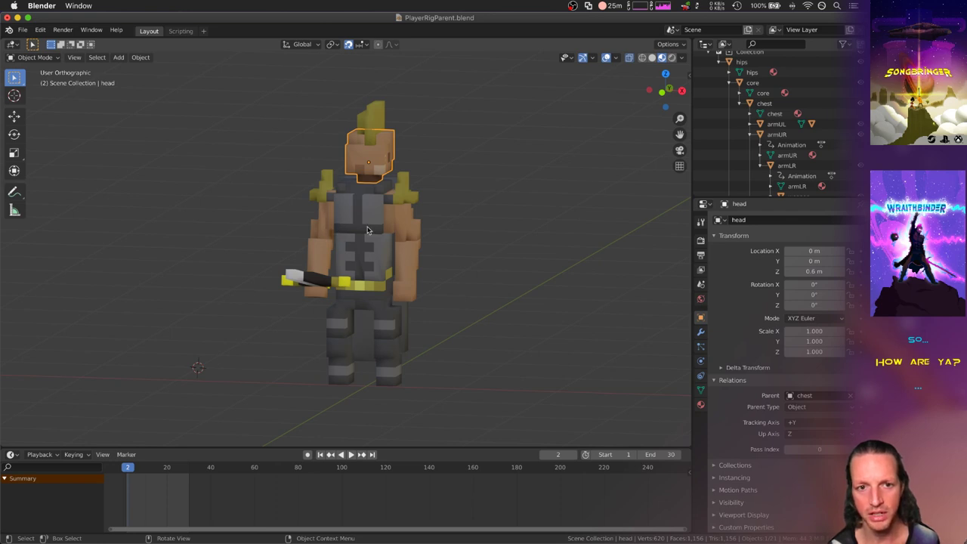
mouse_move(407, 223)
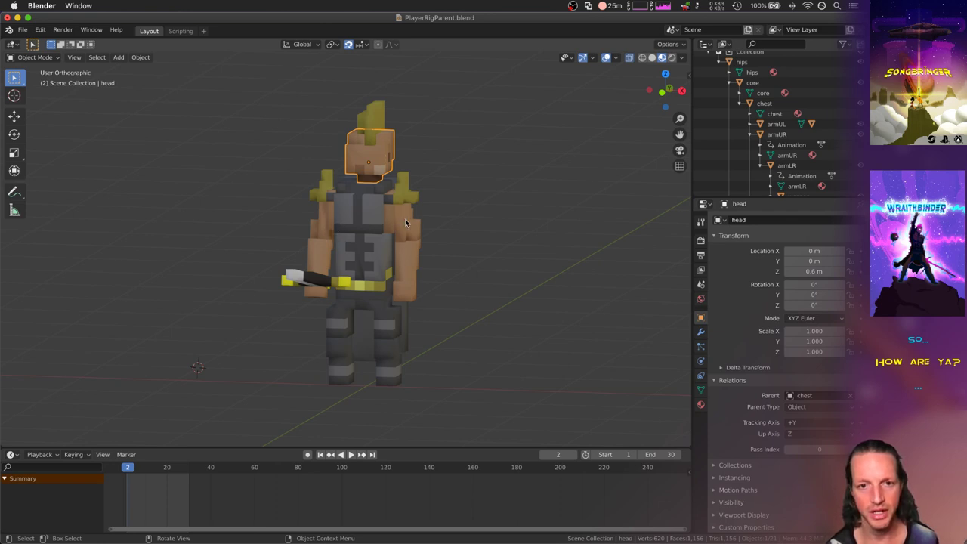
mouse_move(318, 254)
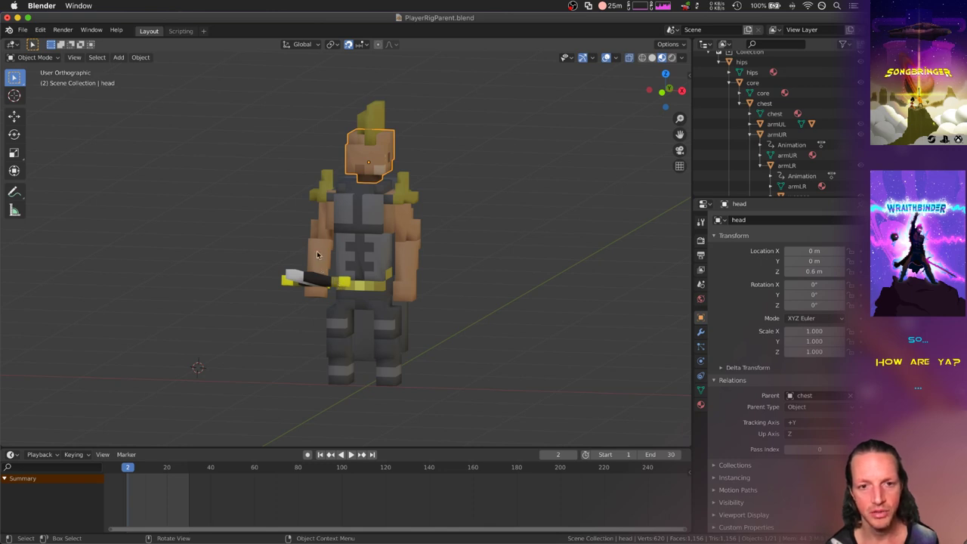
mouse_move(323, 237)
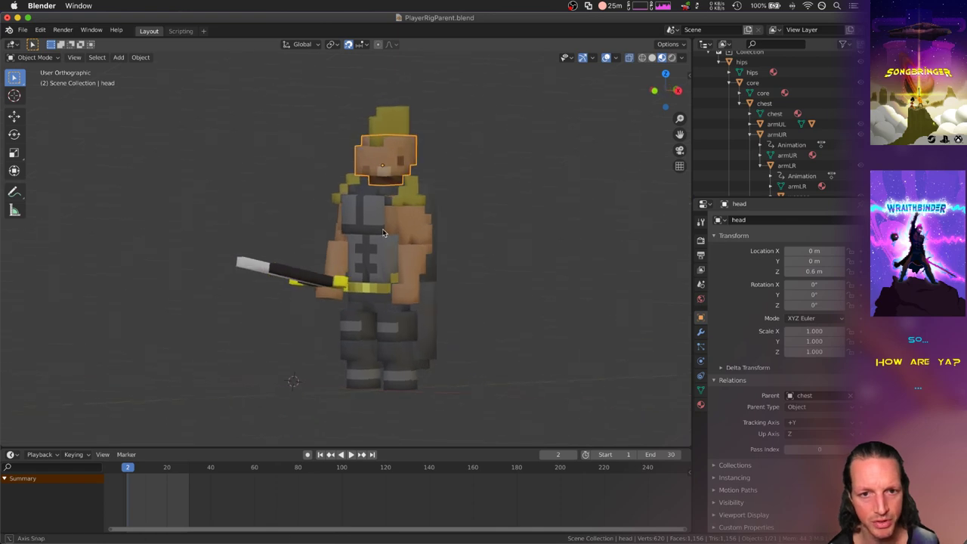
click(408, 223)
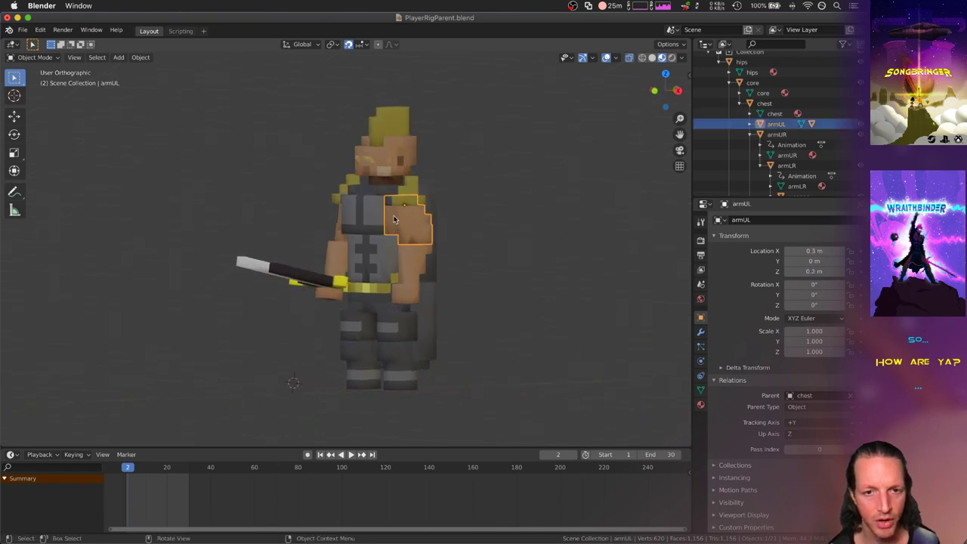
click(412, 272)
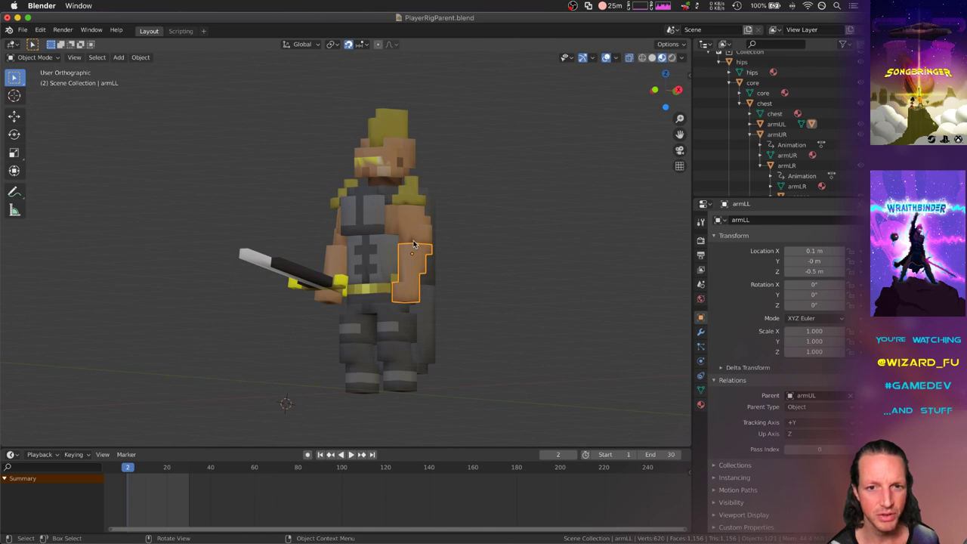
mouse_move(411, 249)
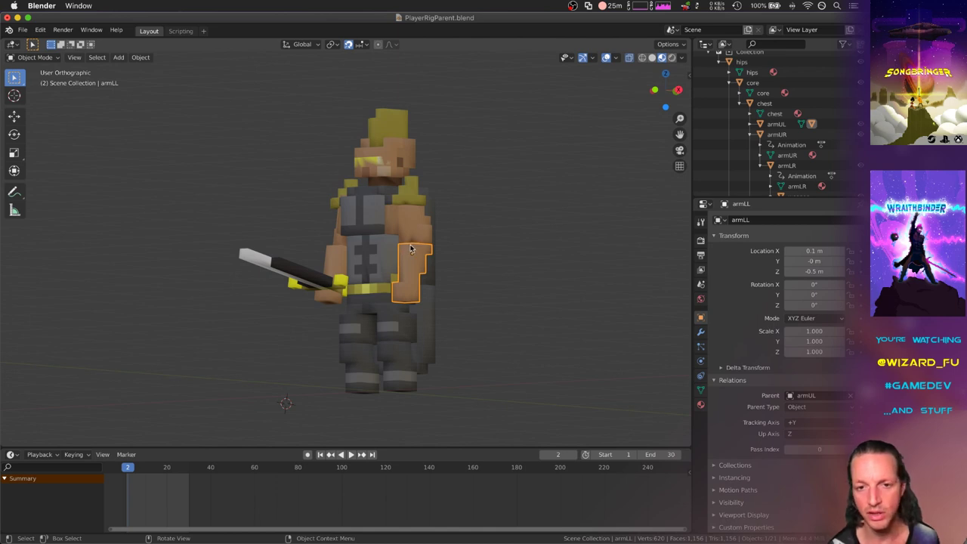
mouse_move(410, 237)
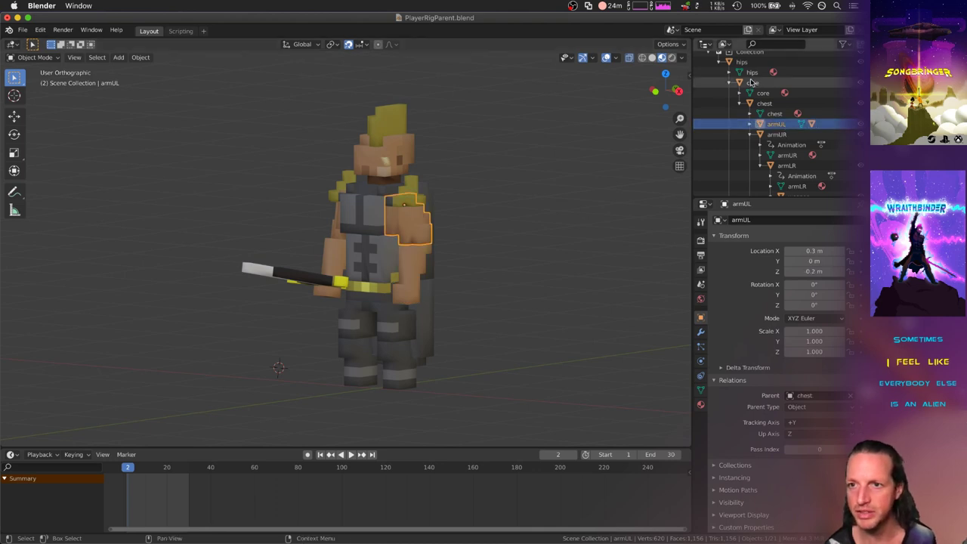
Step: Inspect the hips and core rig pieces in the Outliner and rotate the view
click(752, 72)
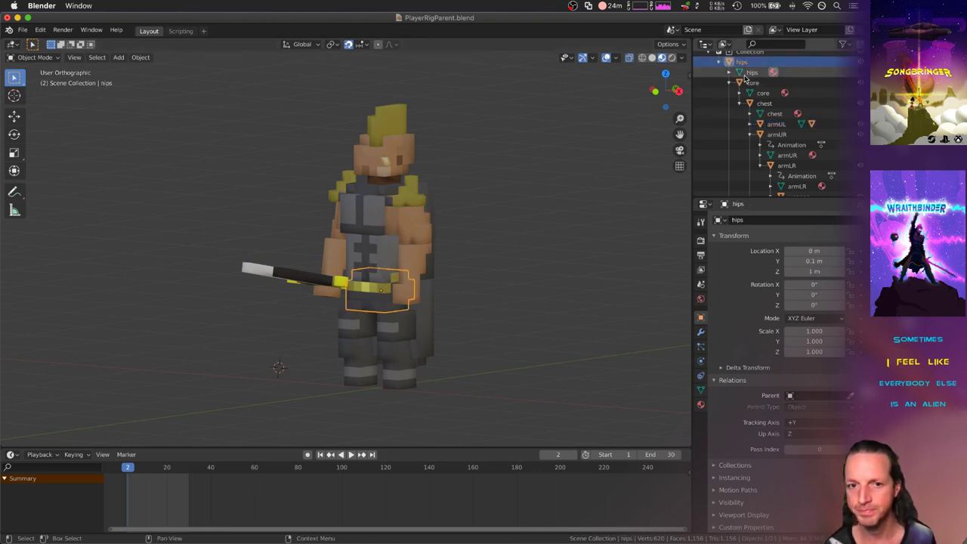
click(752, 82)
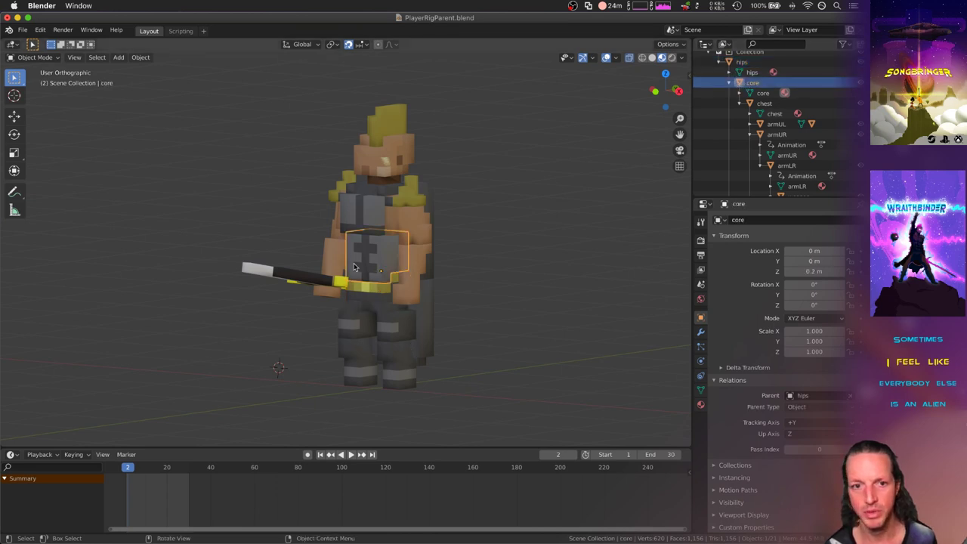
mouse_move(465, 233)
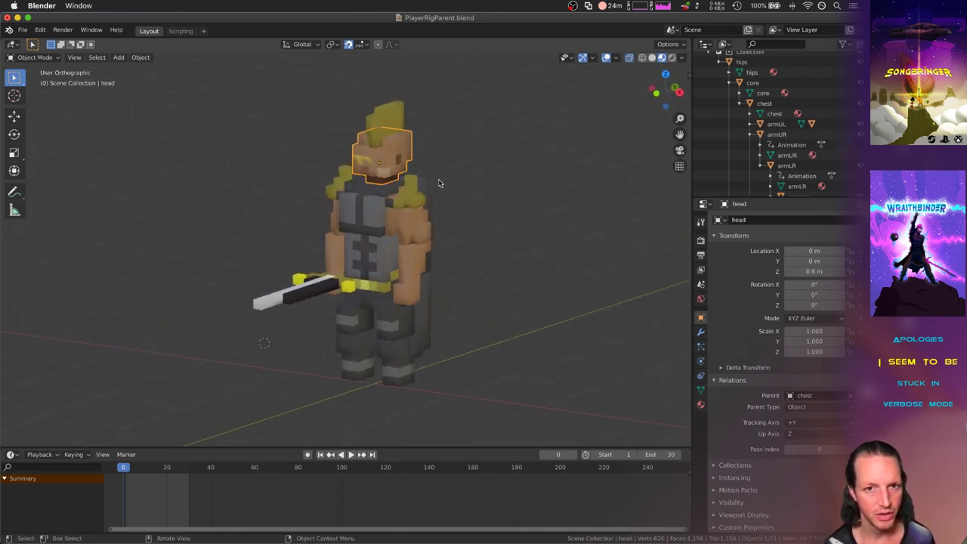
key(r)
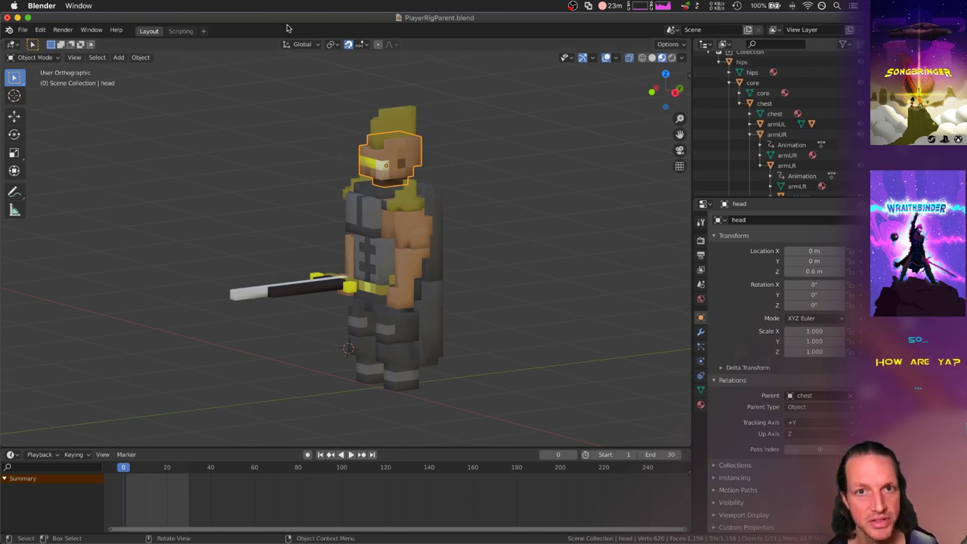
Step: Open PlayerIdleA.blend from recent files without saving, and orbit to inspect the idle pose
click(23, 29)
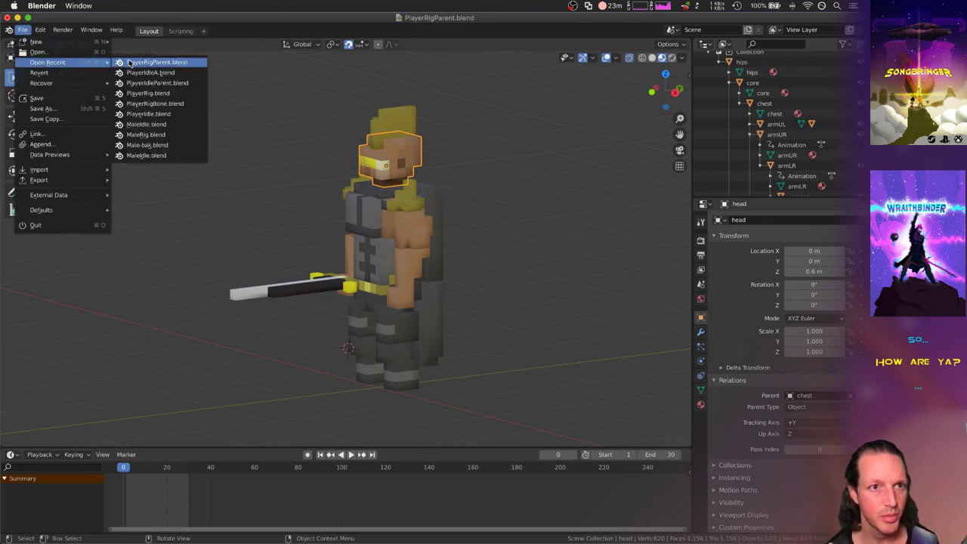
mouse_move(149, 72)
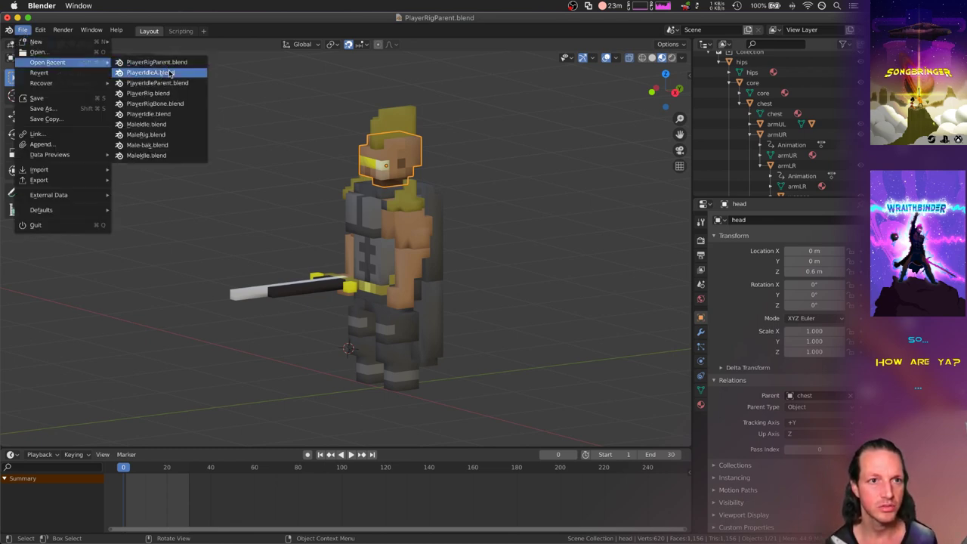
click(148, 72)
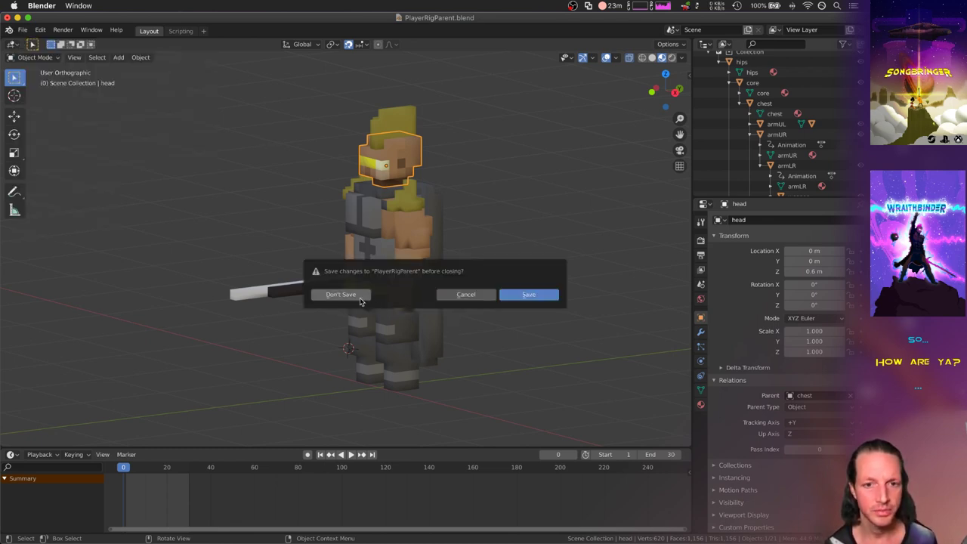
click(340, 294)
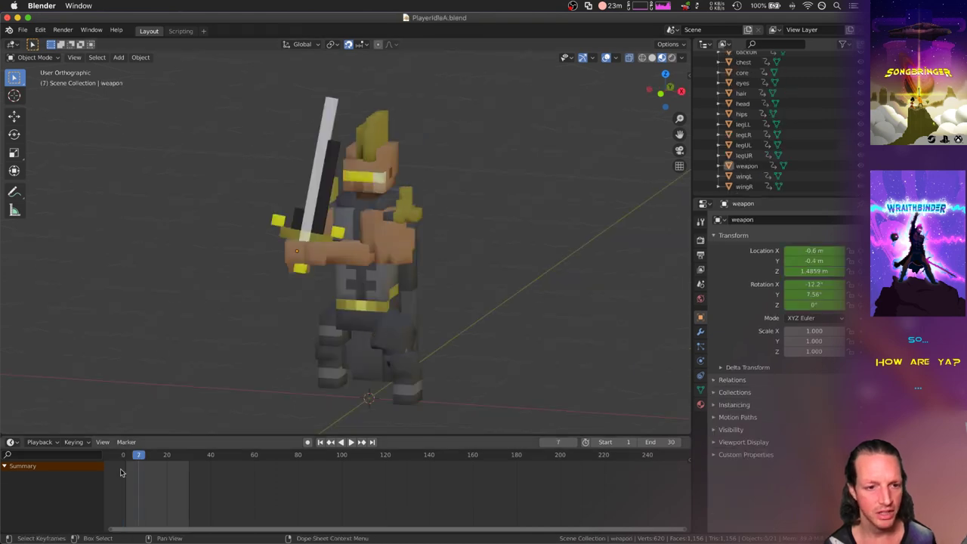
click(339, 442)
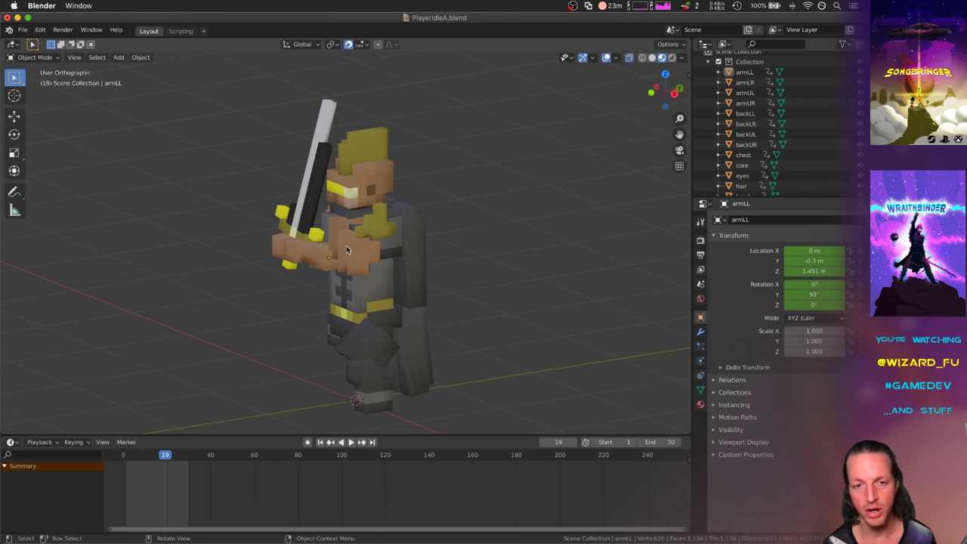
drag(348, 249, 435, 293)
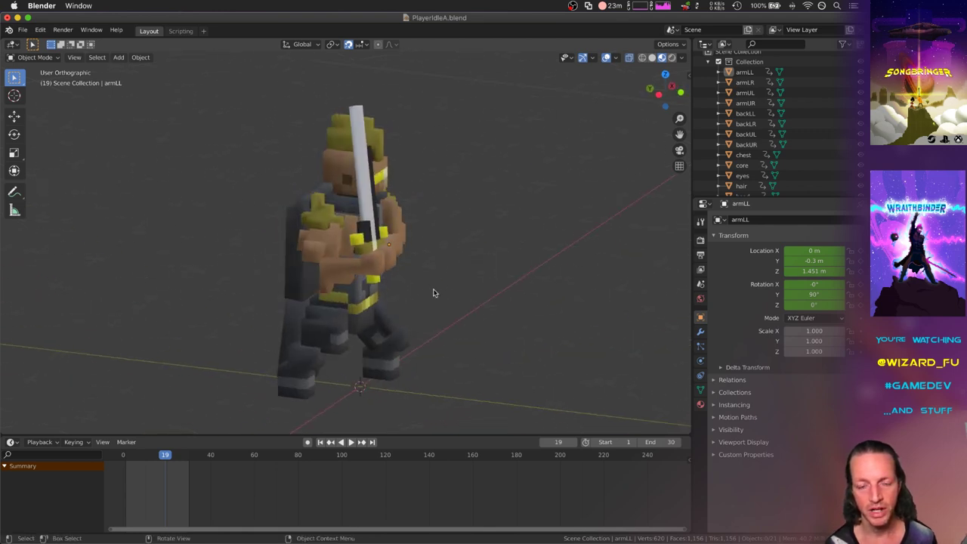
mouse_move(341, 232)
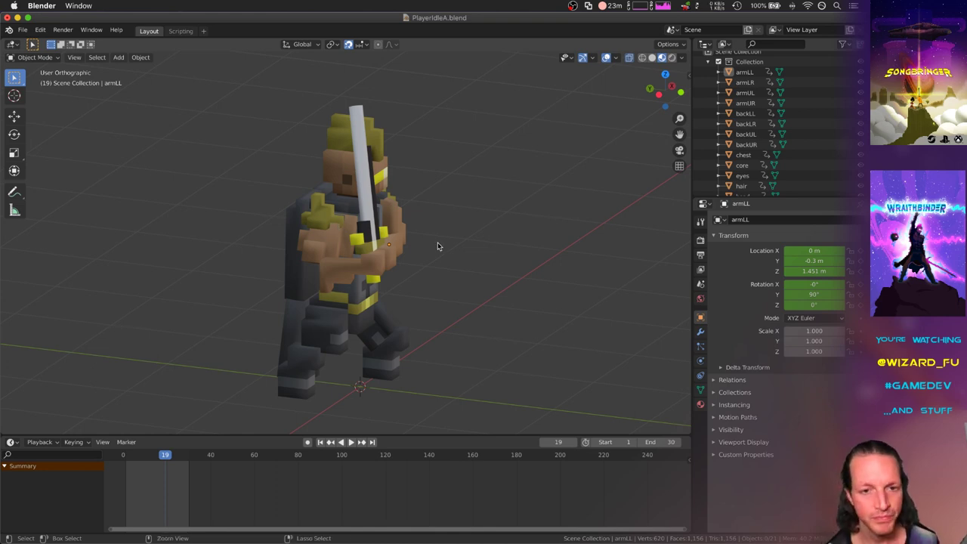
click(192, 272)
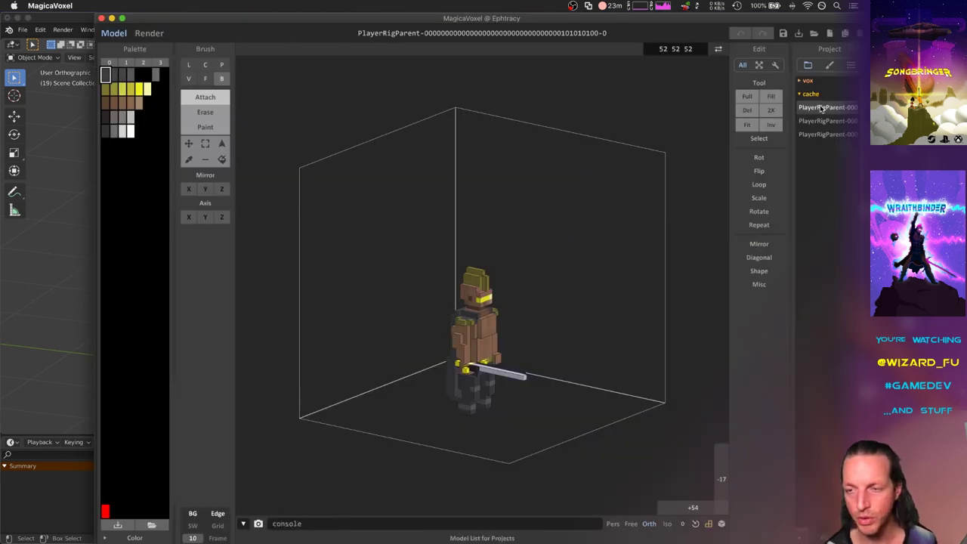
mouse_move(597, 199)
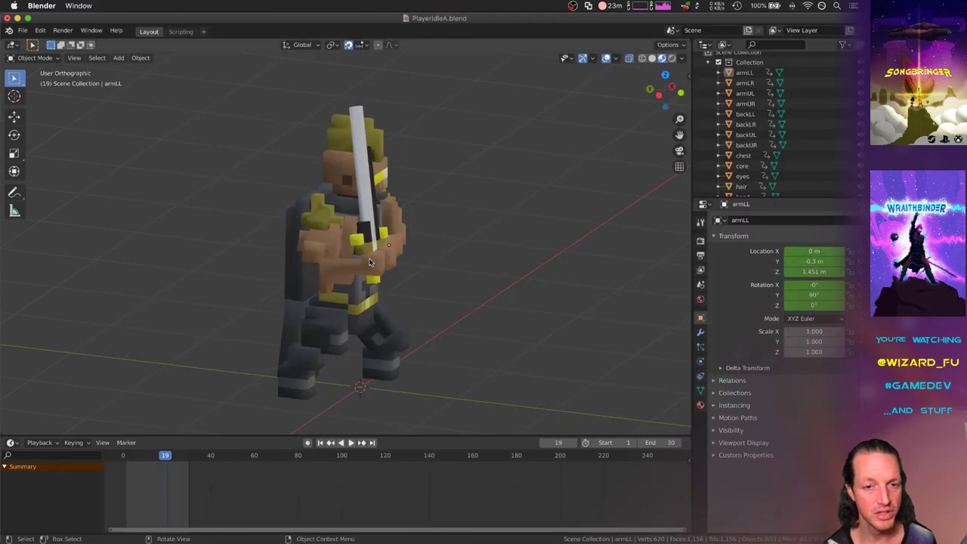
mouse_move(172, 469)
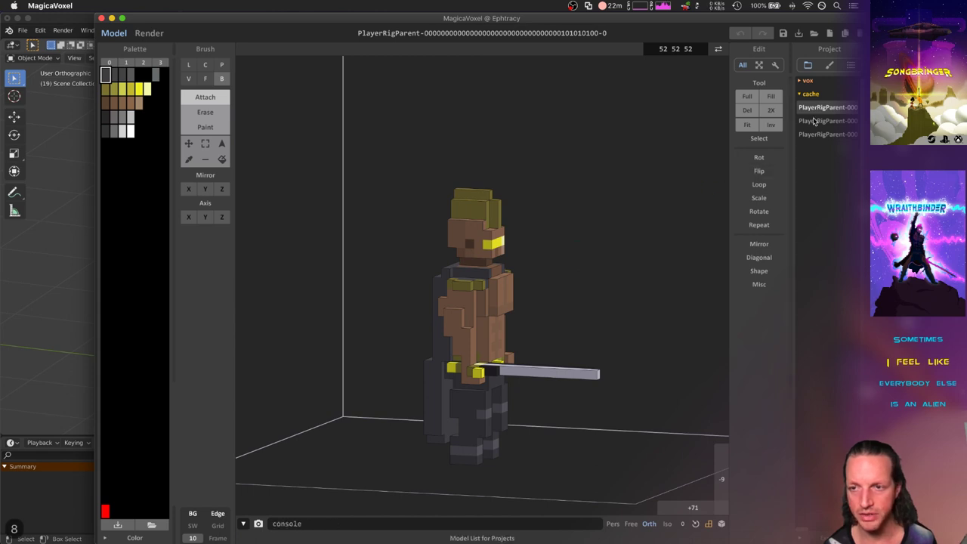
mouse_move(637, 221)
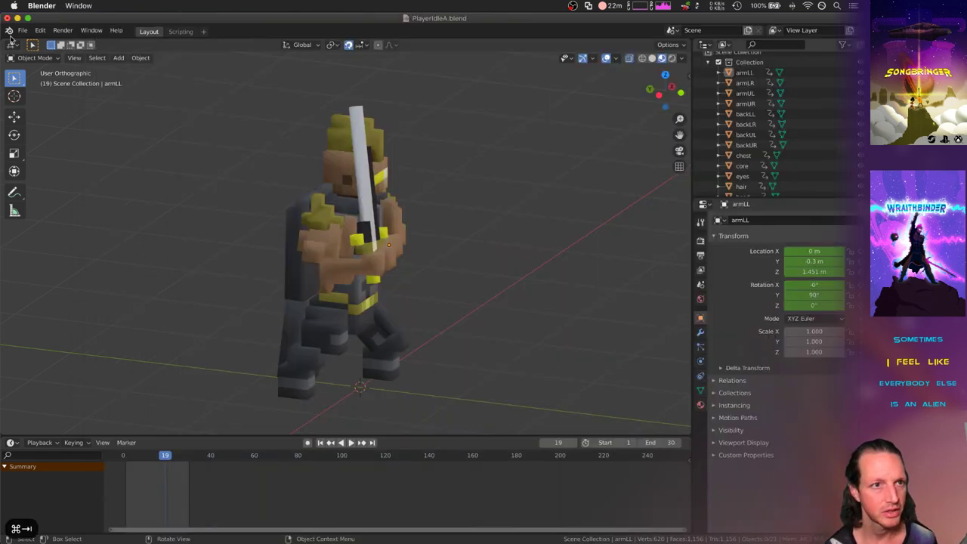
Step: Open PlayerRigParent.blend without saving PlayerIdleA, then scrub its arm animation
click(22, 30)
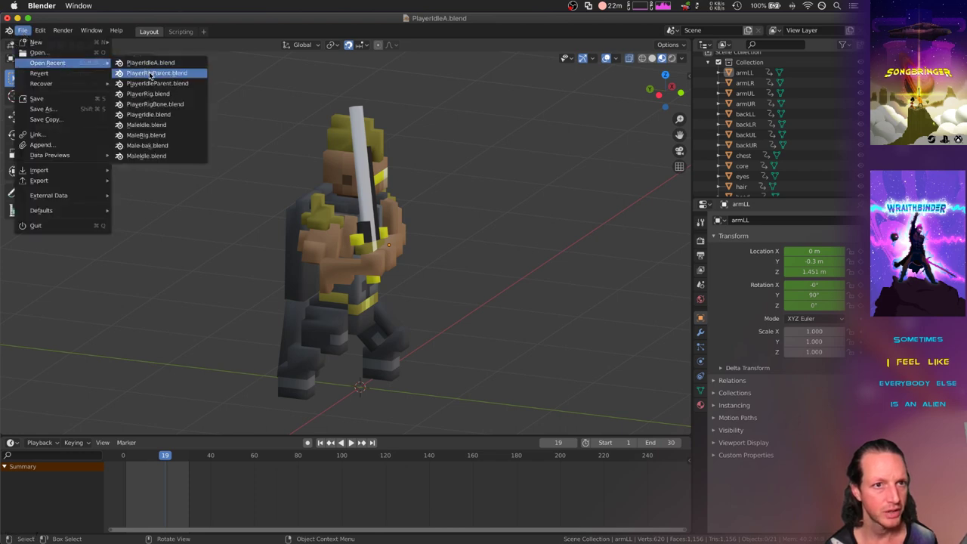
click(157, 72)
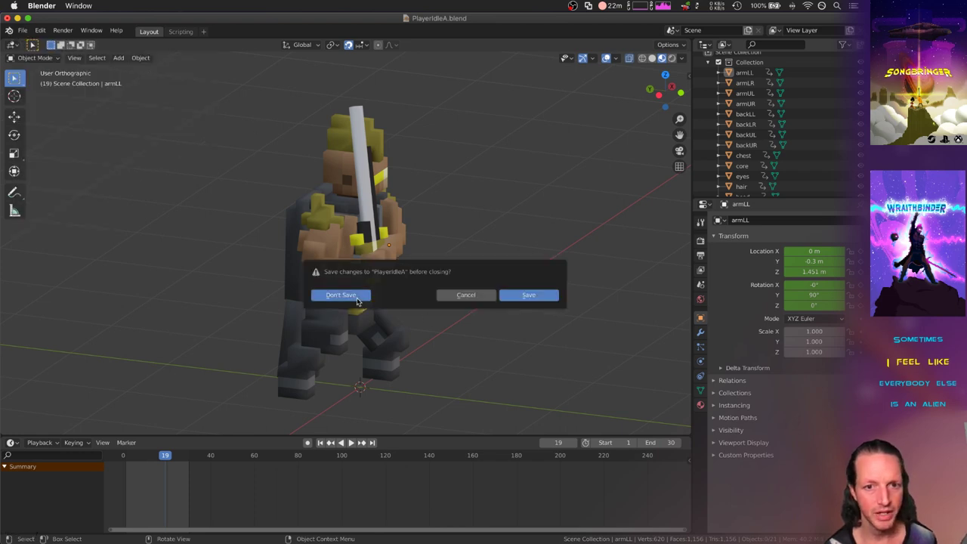
click(340, 295)
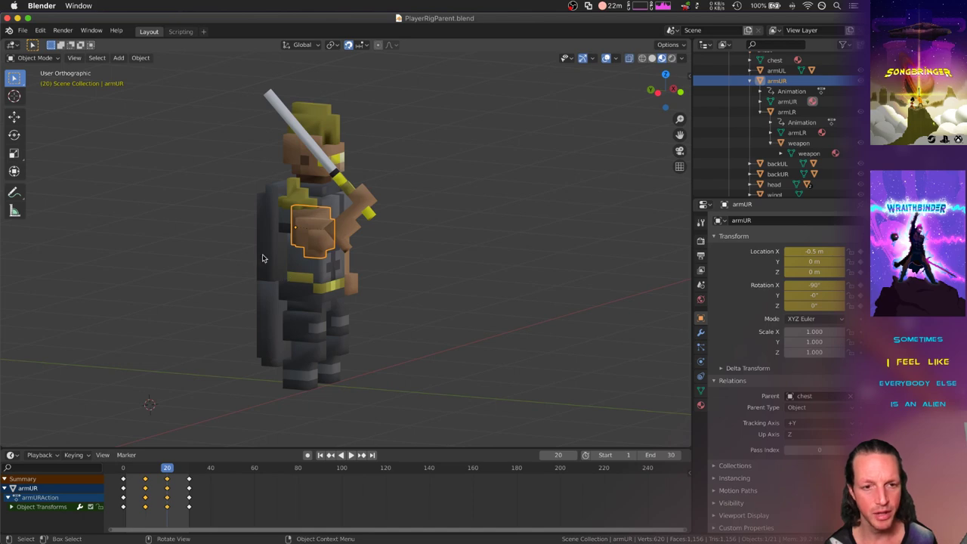
key(cmd+tab)
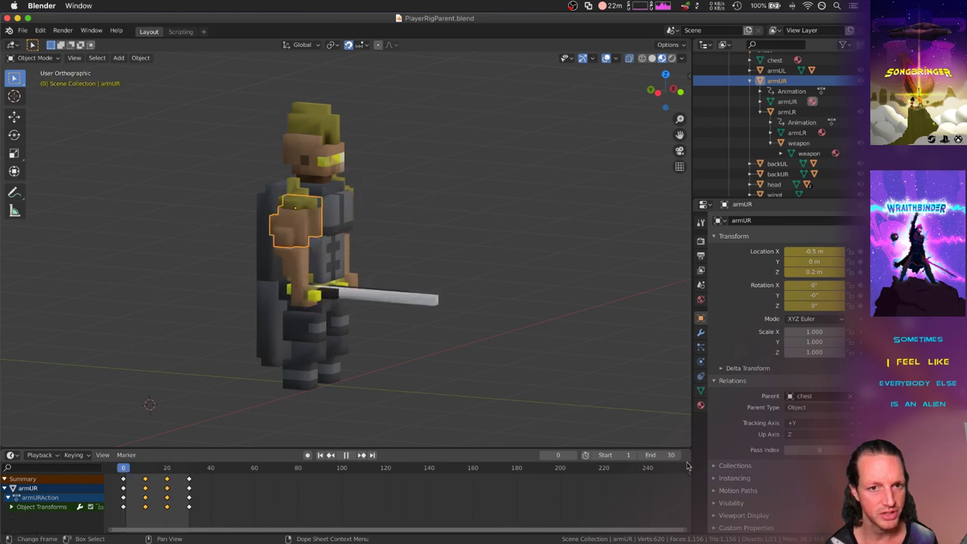
click(147, 467)
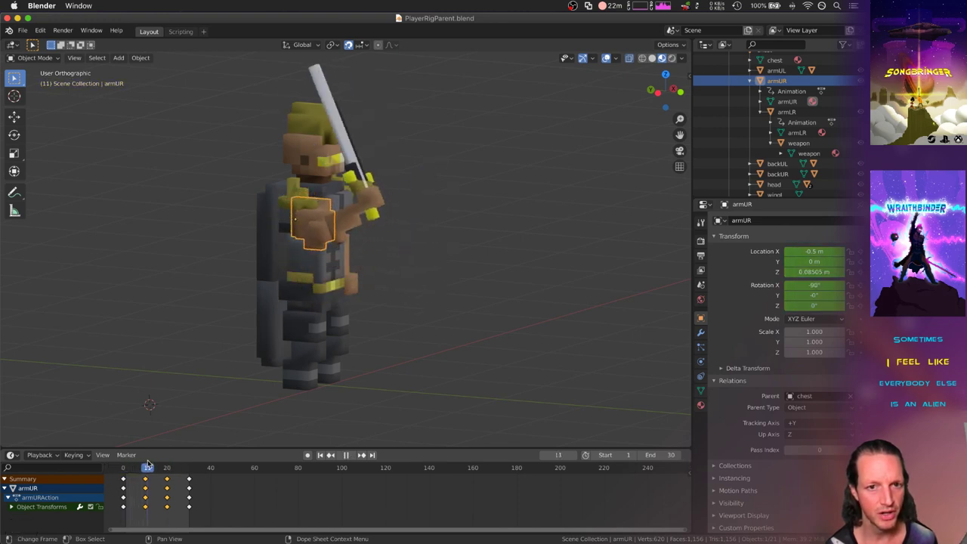
drag(148, 467, 176, 467)
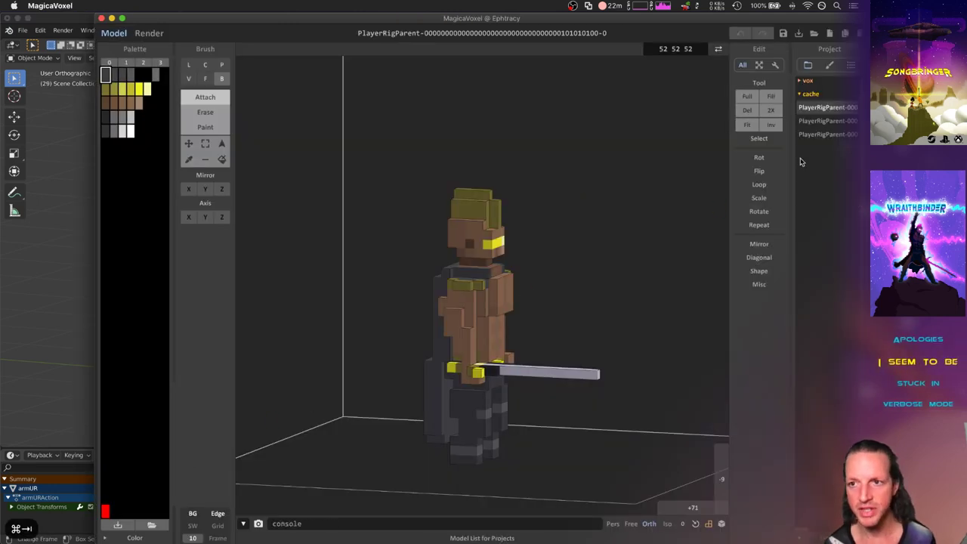
Step: Load the second PlayerRigParent model from MagicaVoxel's Project cache list
click(827, 106)
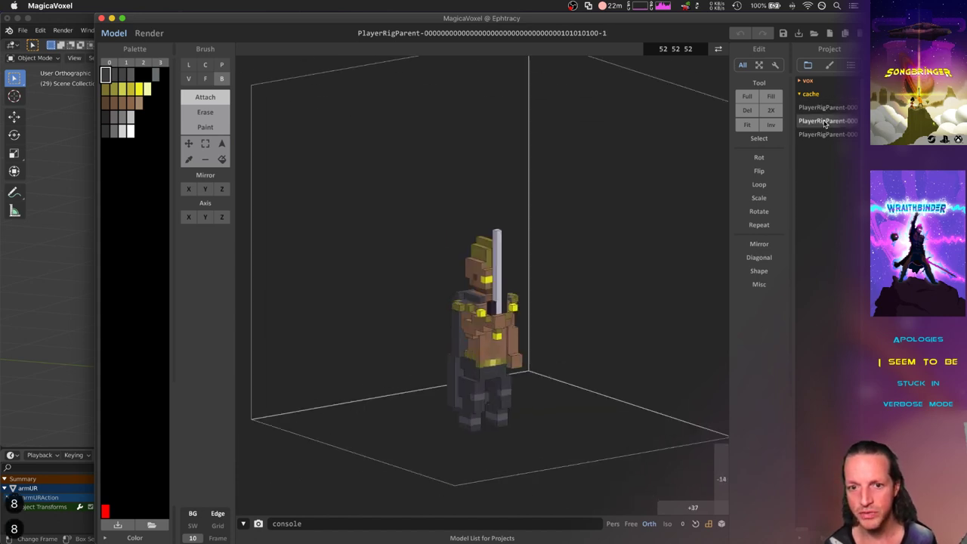
click(827, 134)
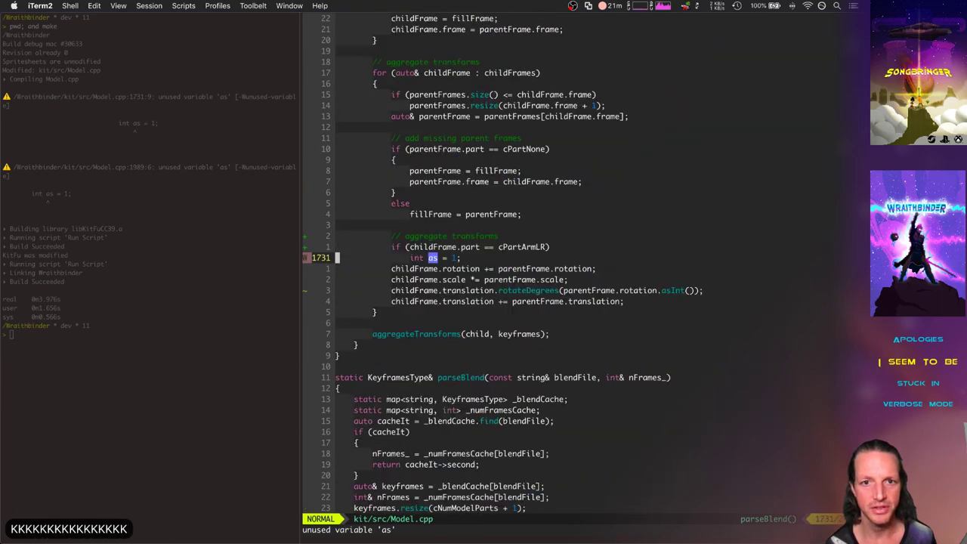
Step: Scroll Model.cpp in vim down to the transform-aggregation code at line 1731
scroll(down, 3)
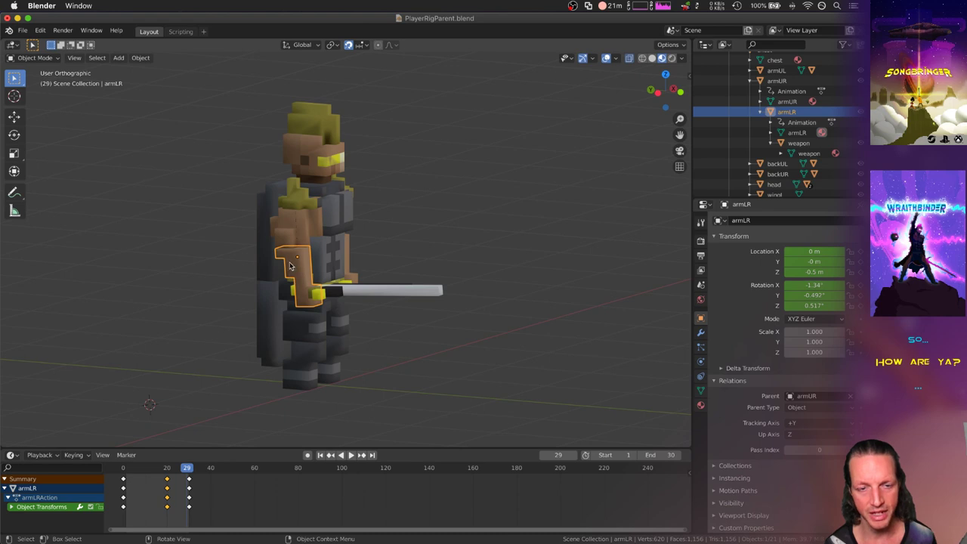
mouse_move(431, 255)
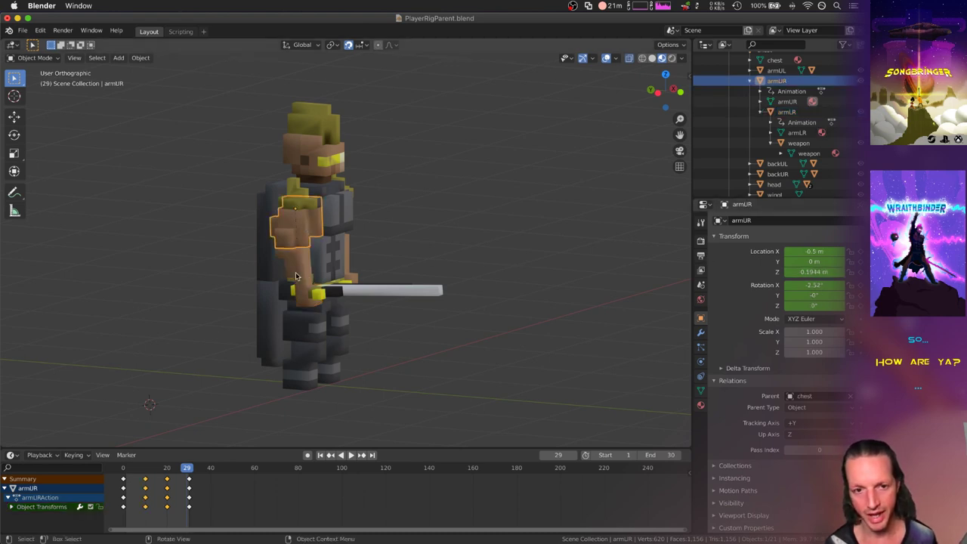
click(787, 112)
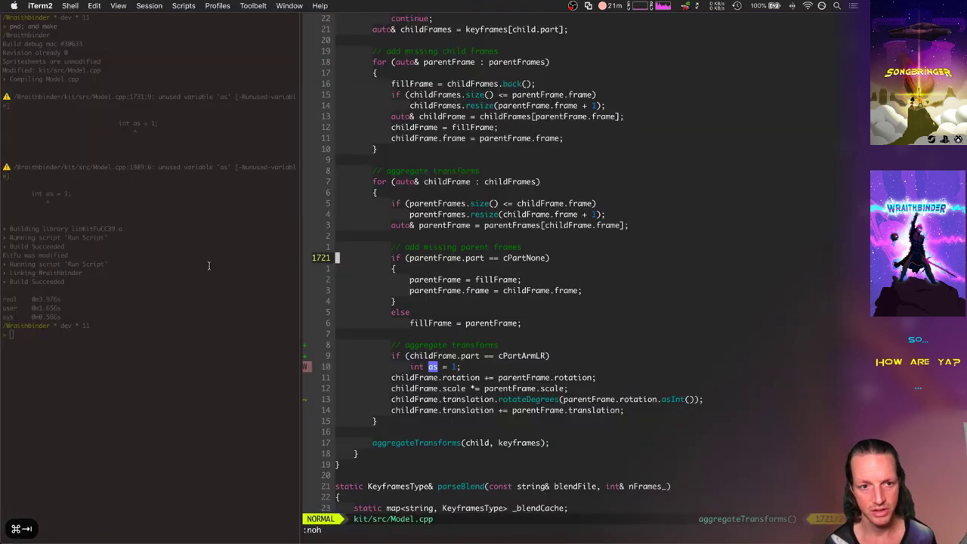
scroll(down, 3)
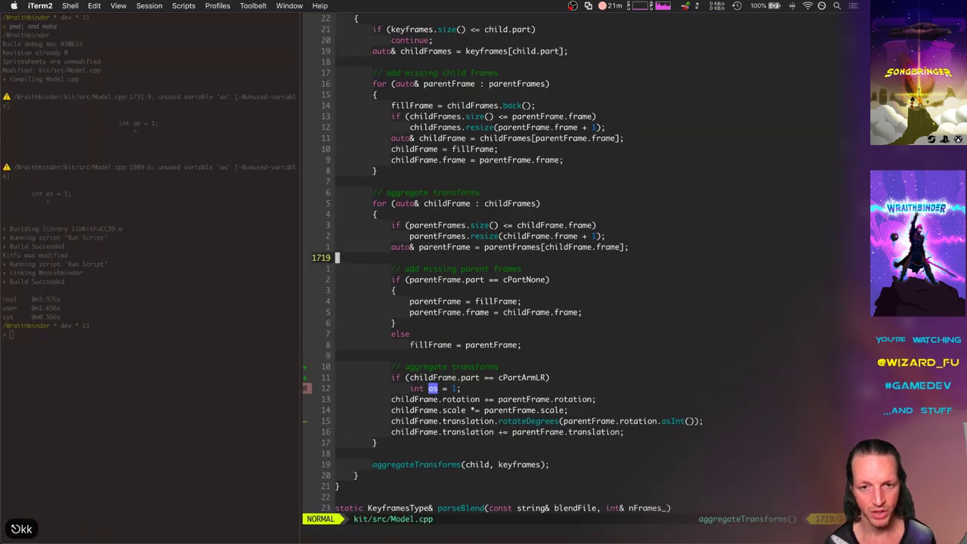
scroll(down, 3)
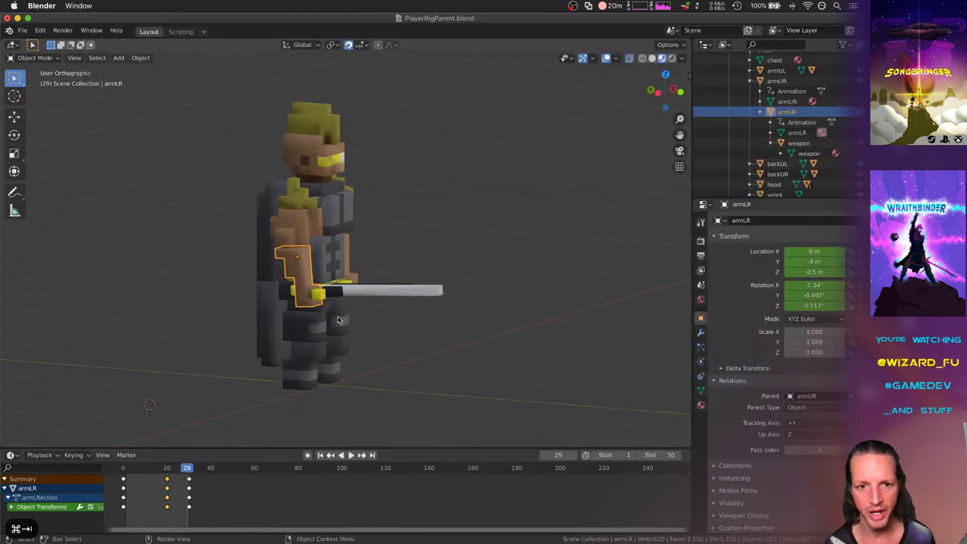
click(163, 468)
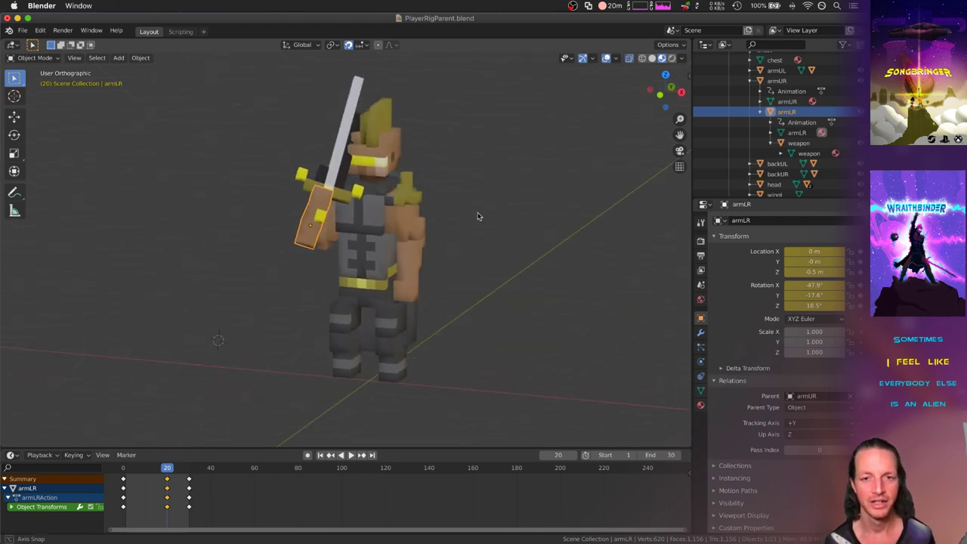
drag(477, 217, 520, 251)
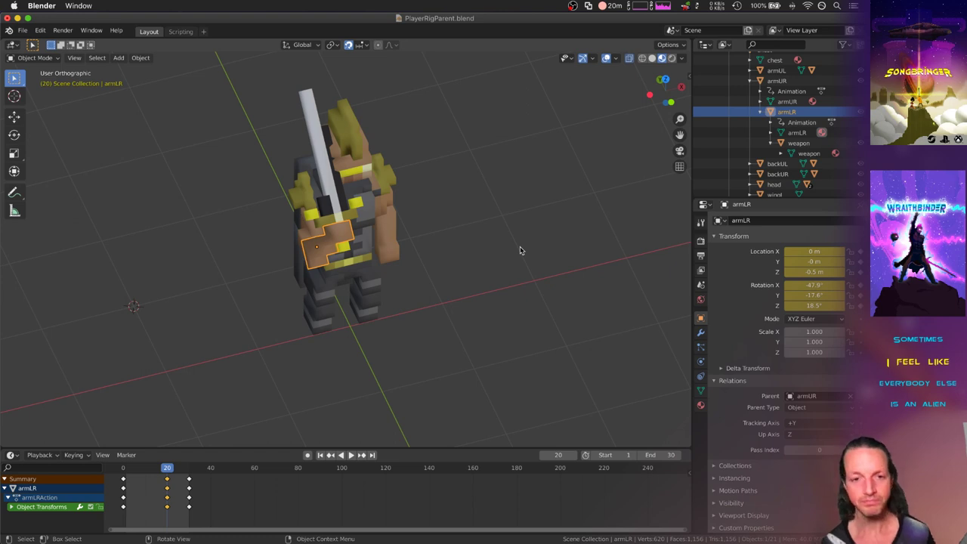
drag(520, 251, 491, 239)
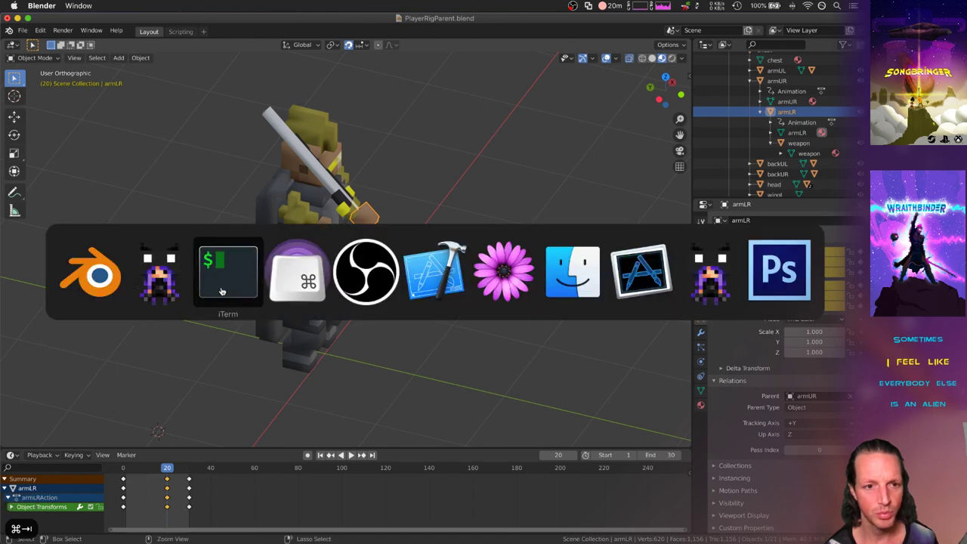
Step: Back in MagicaVoxel, load the other exported PlayerRigParent frame from the cache list
click(227, 272)
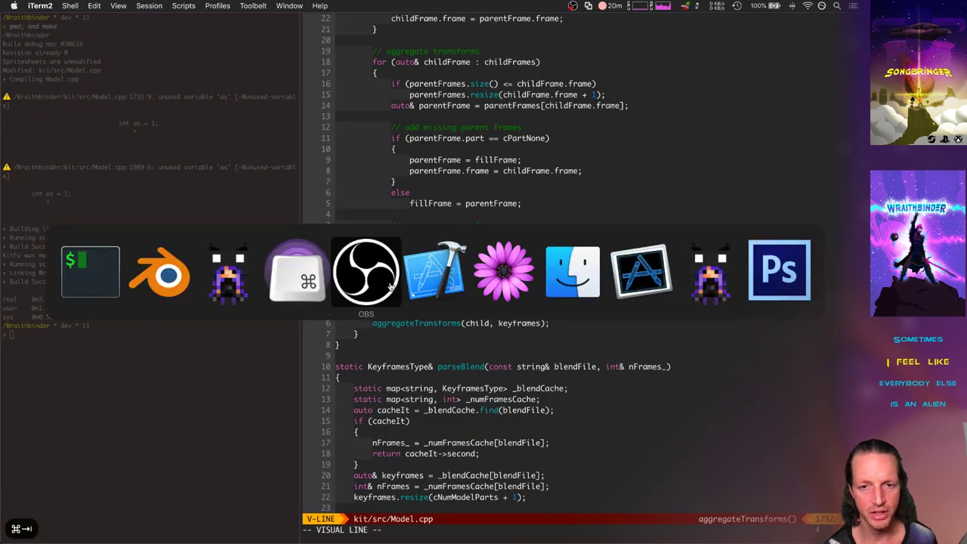
mouse_move(228, 272)
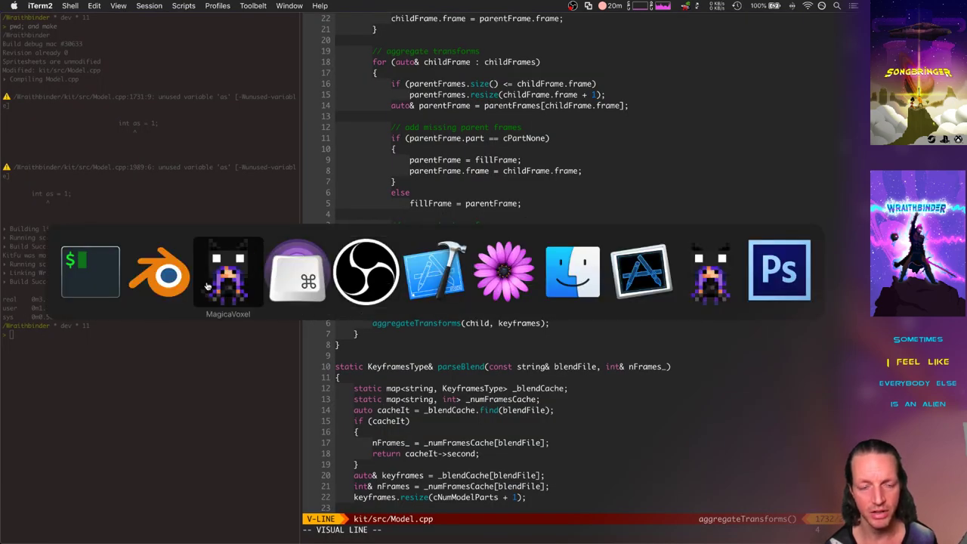
click(228, 272)
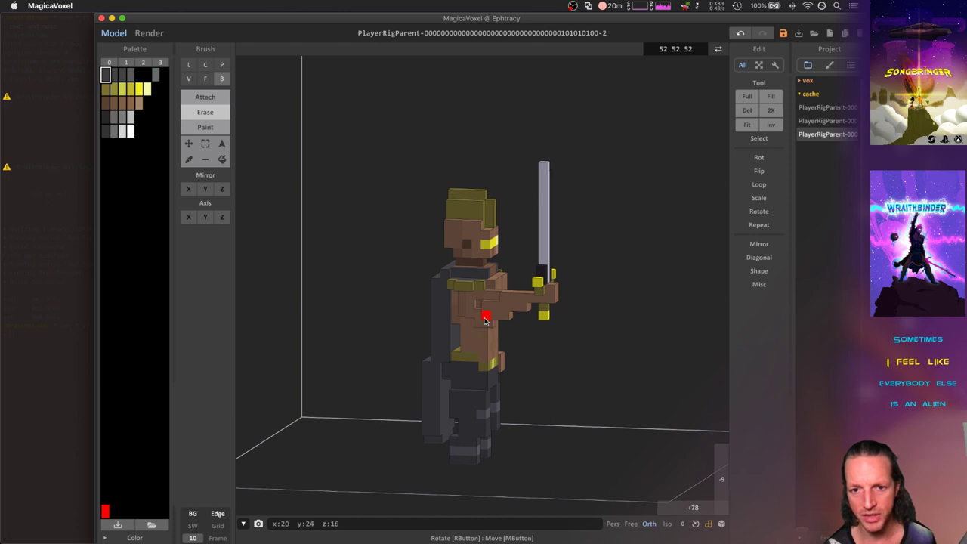
drag(488, 318, 532, 312)
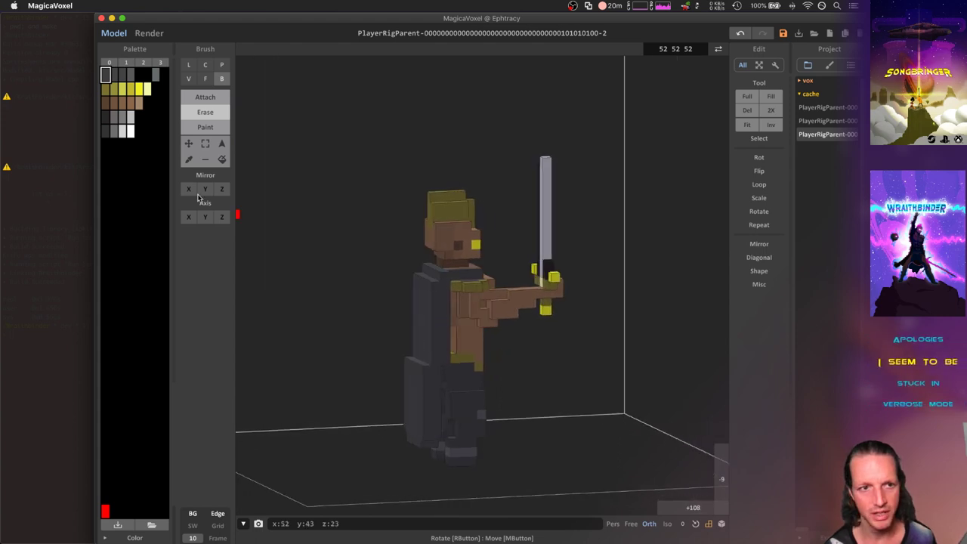
click(121, 89)
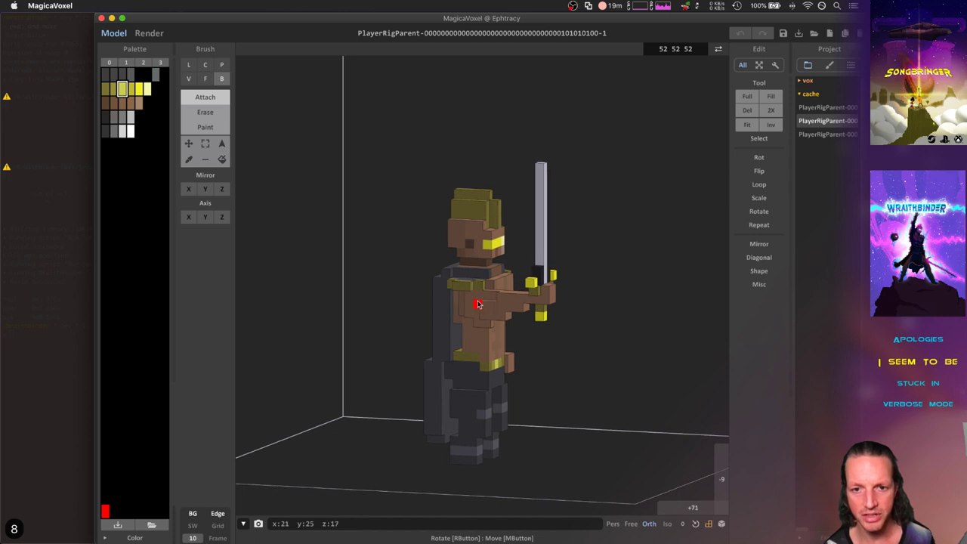
click(828, 134)
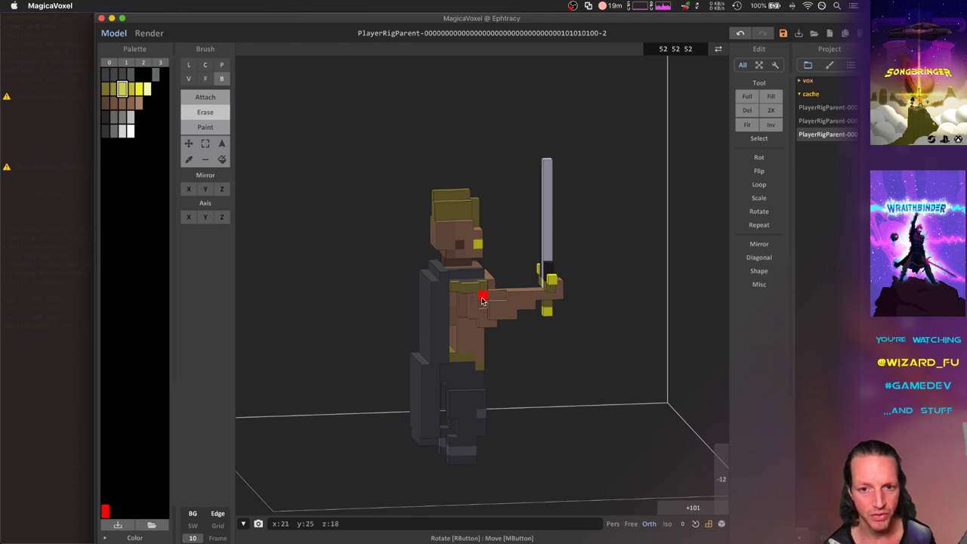
Step: Choose the Paint brush mode and apply it to the rig frame model
click(205, 127)
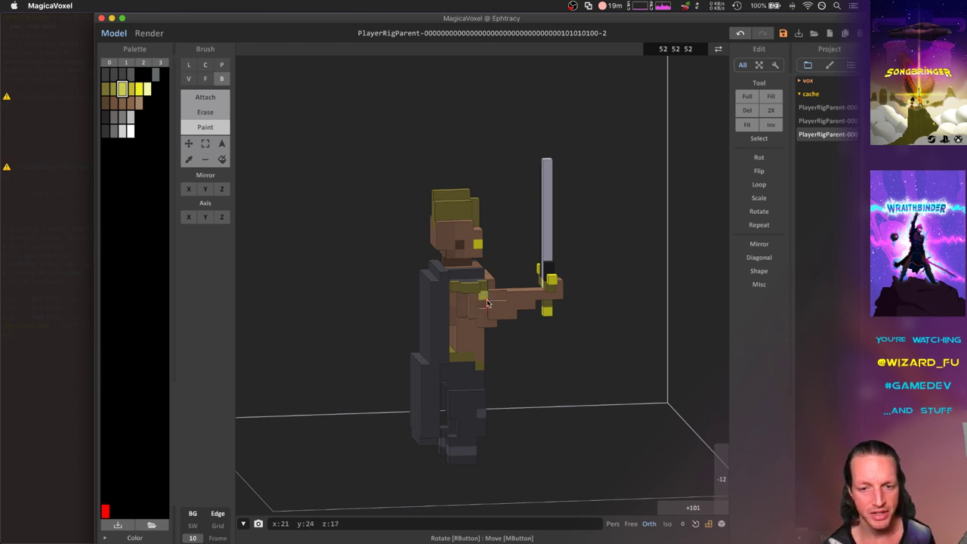
click(484, 304)
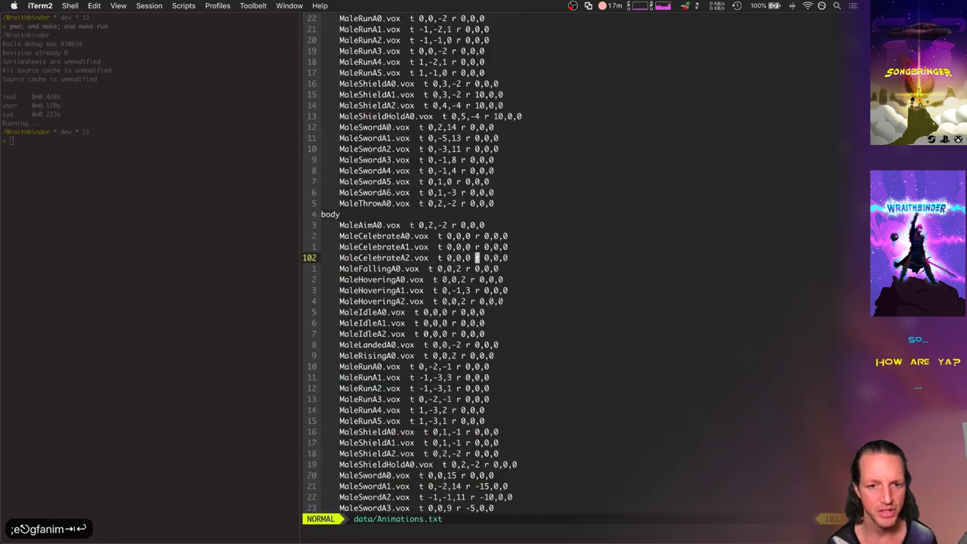
Step: Visually select the body offset lines from MaleAimA0 onward in vim
key(V)
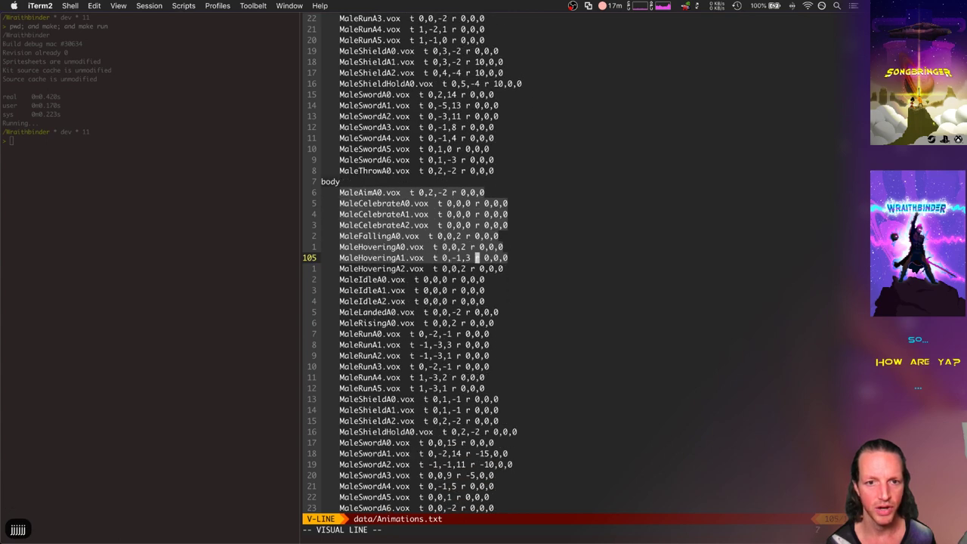
scroll(down, 3)
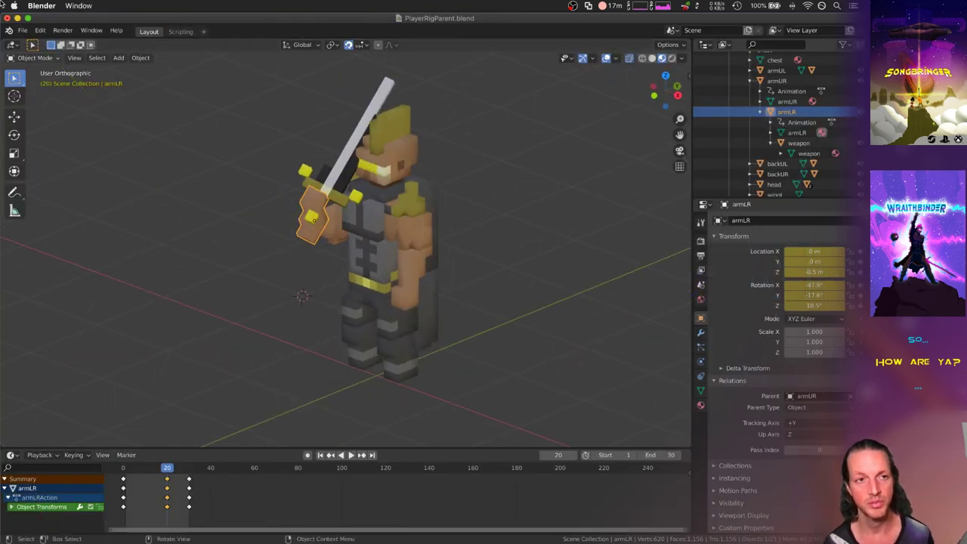
mouse_move(174, 173)
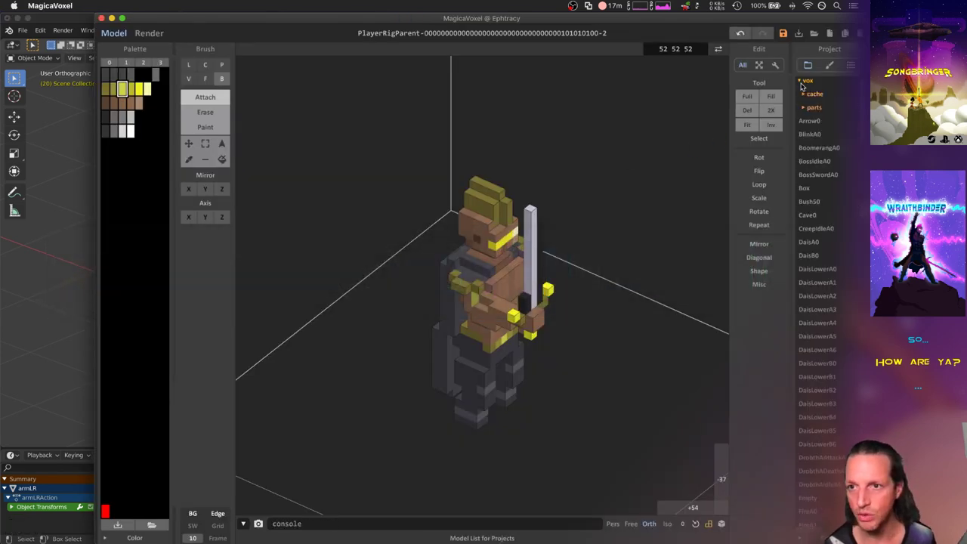
Step: Expand the parts folder and view the Weapon00, Weapon01 and Weapon03 models
click(814, 107)
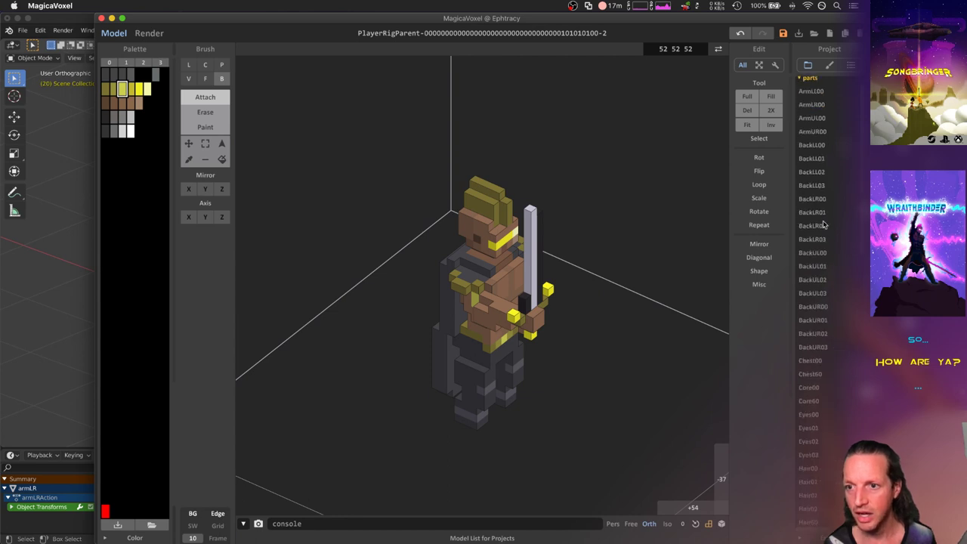
scroll(down, 3)
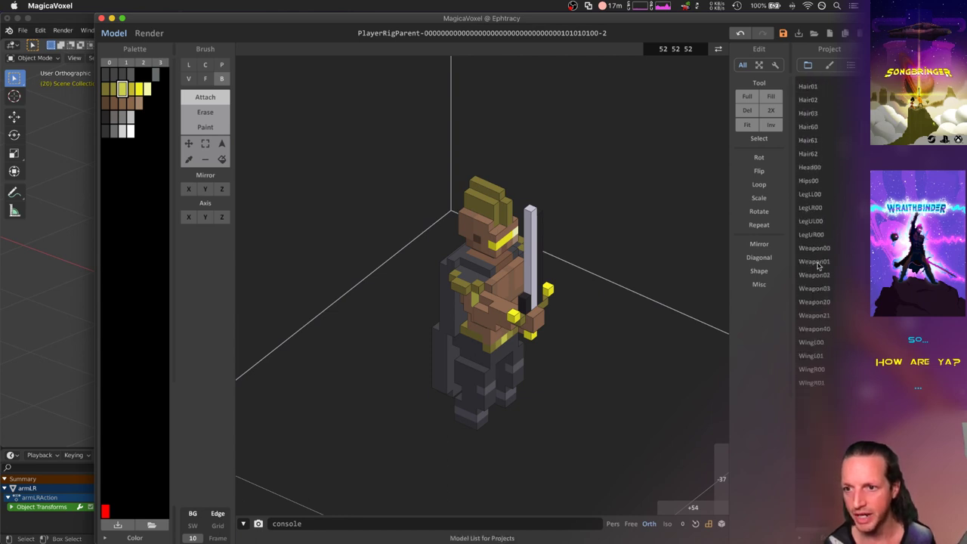
click(814, 247)
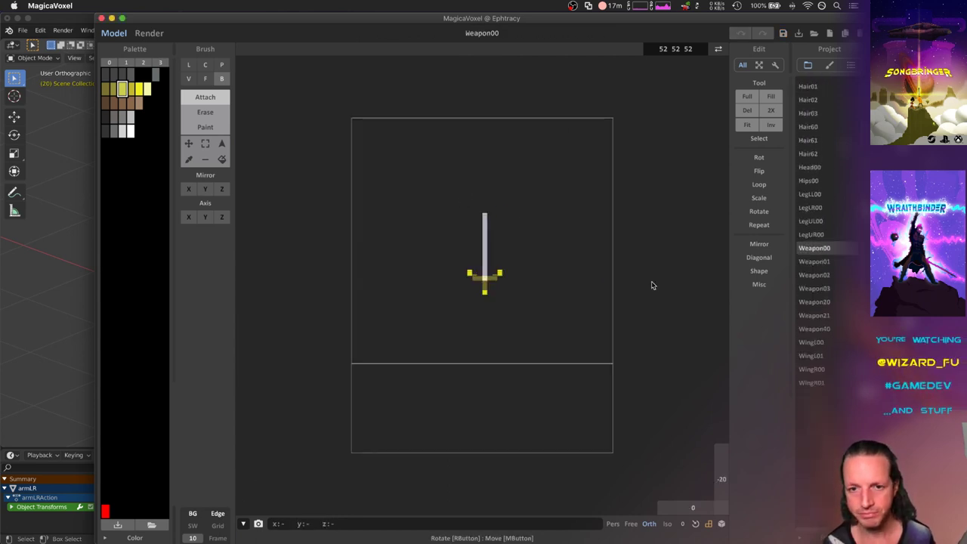
click(814, 261)
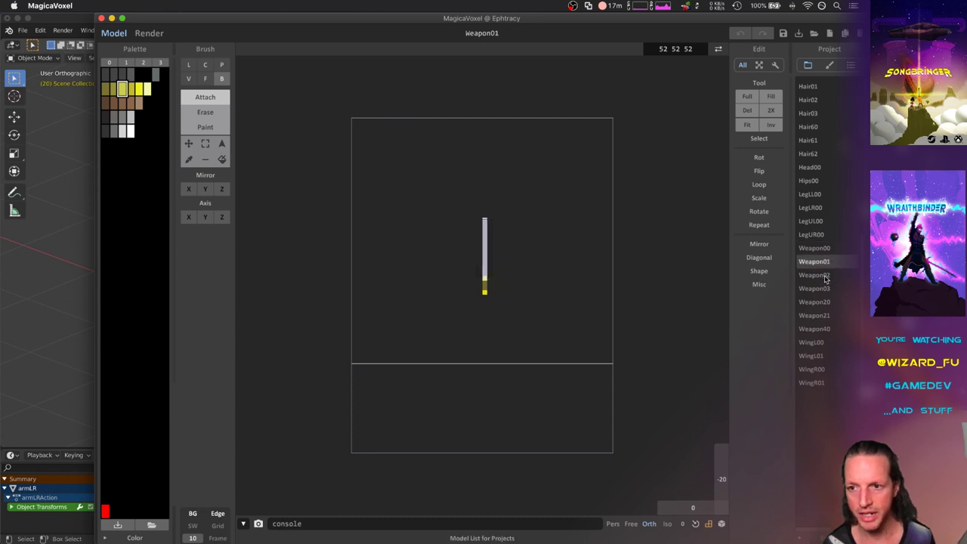
click(814, 288)
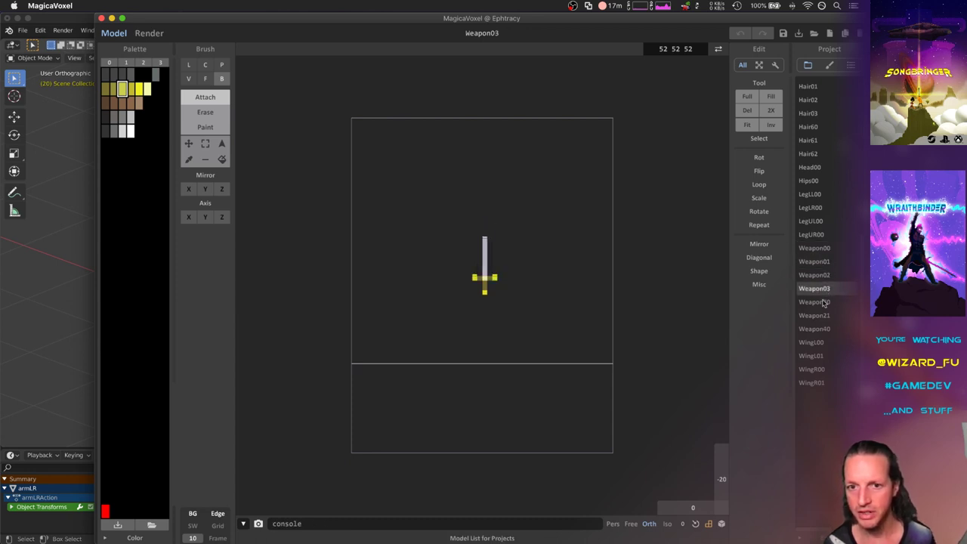
Step: View the Weapon20, Weapon21 and Weapon40 models, then the LegUR00 and LegUL00 leg parts
click(815, 302)
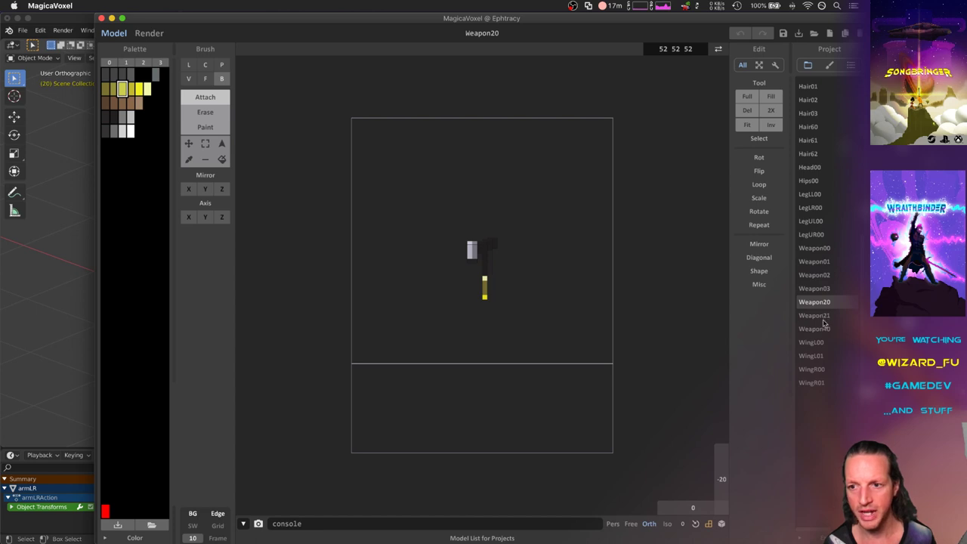
click(814, 310)
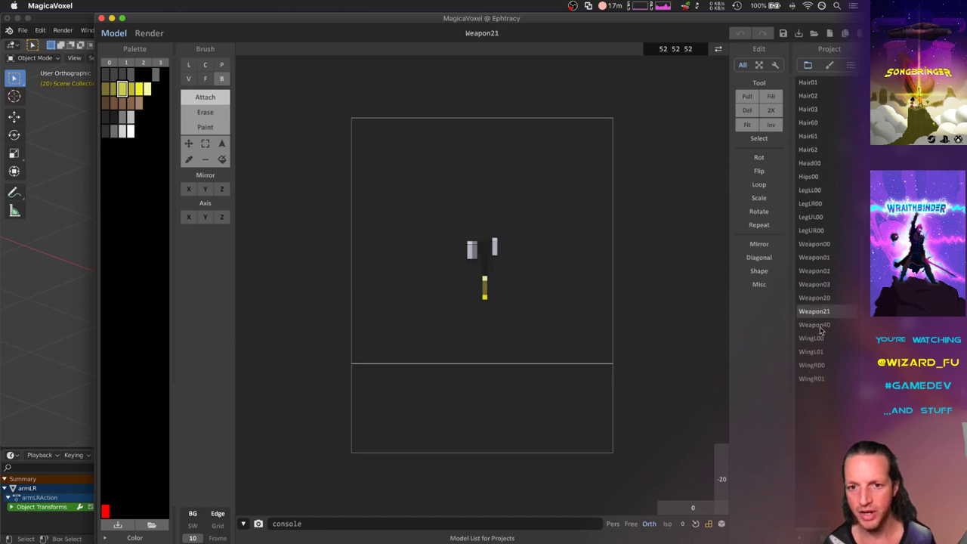
click(815, 324)
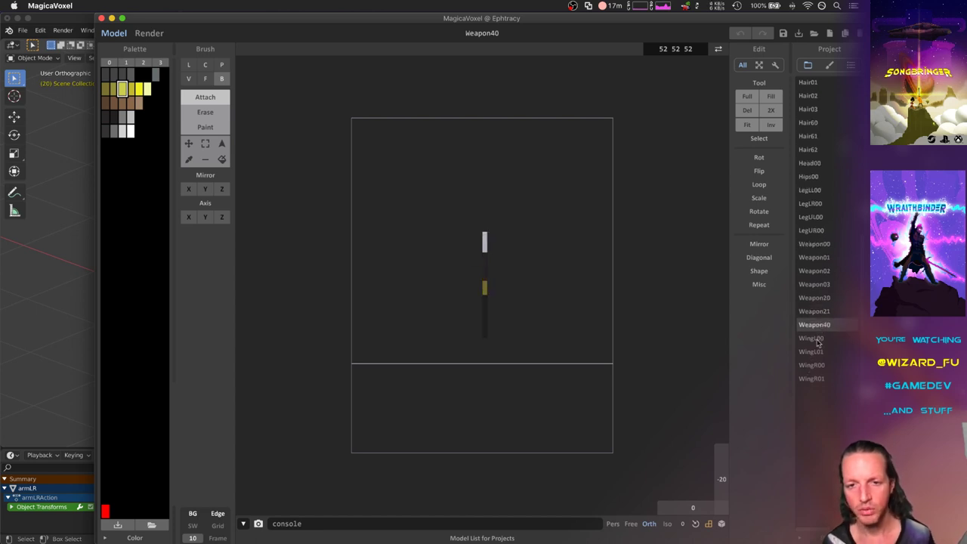
mouse_move(529, 269)
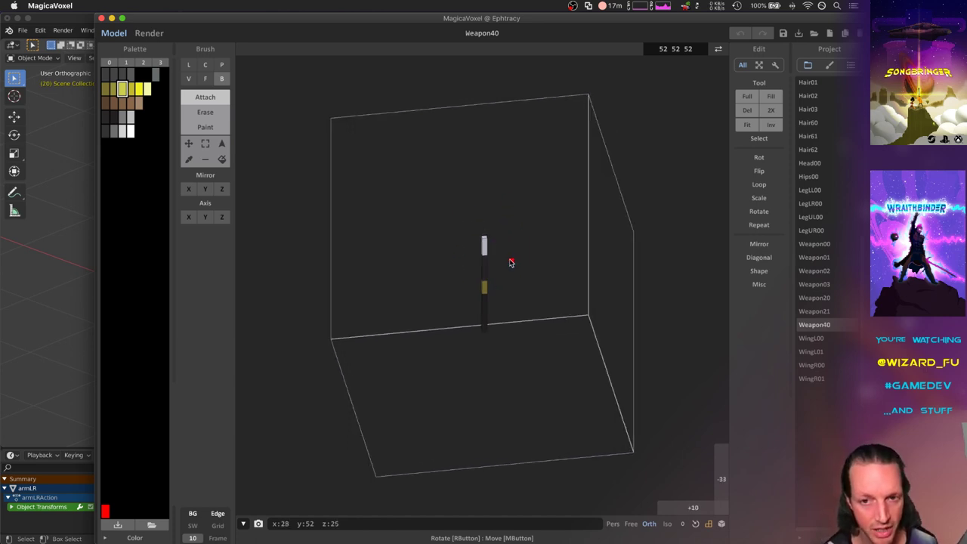
mouse_move(650, 294)
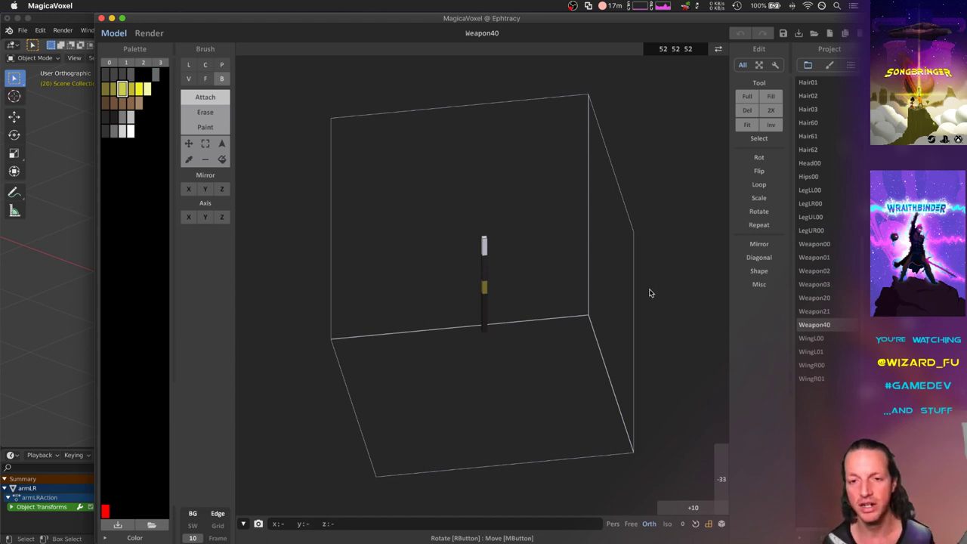
mouse_move(591, 317)
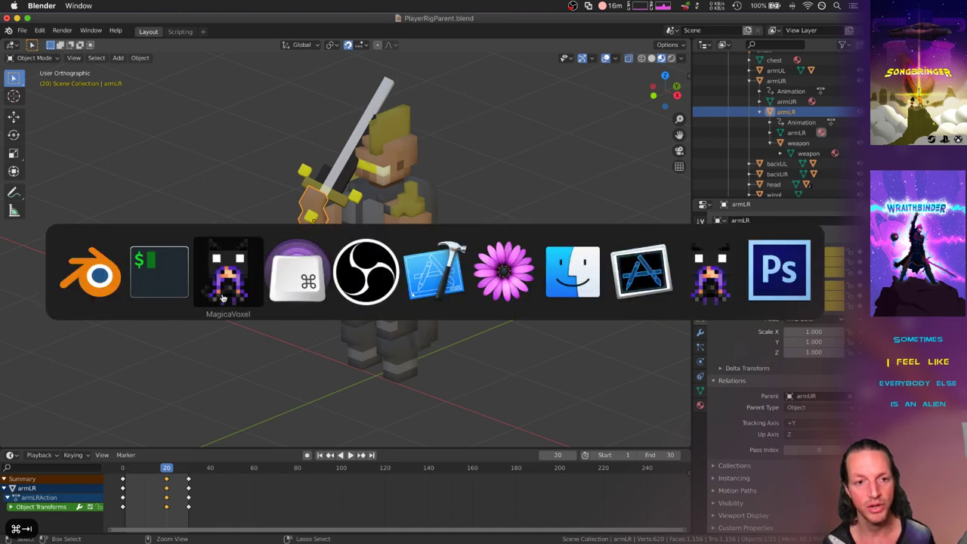
click(228, 272)
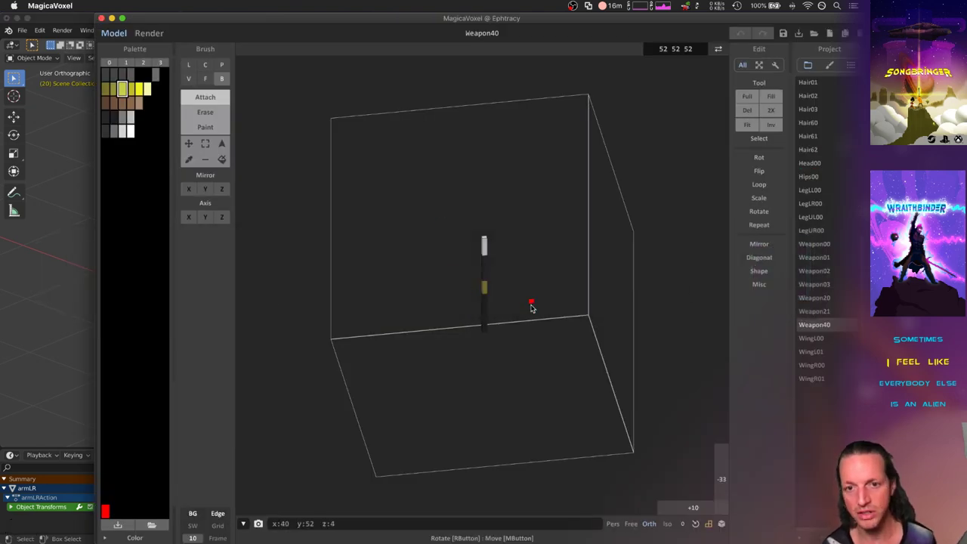
mouse_move(507, 296)
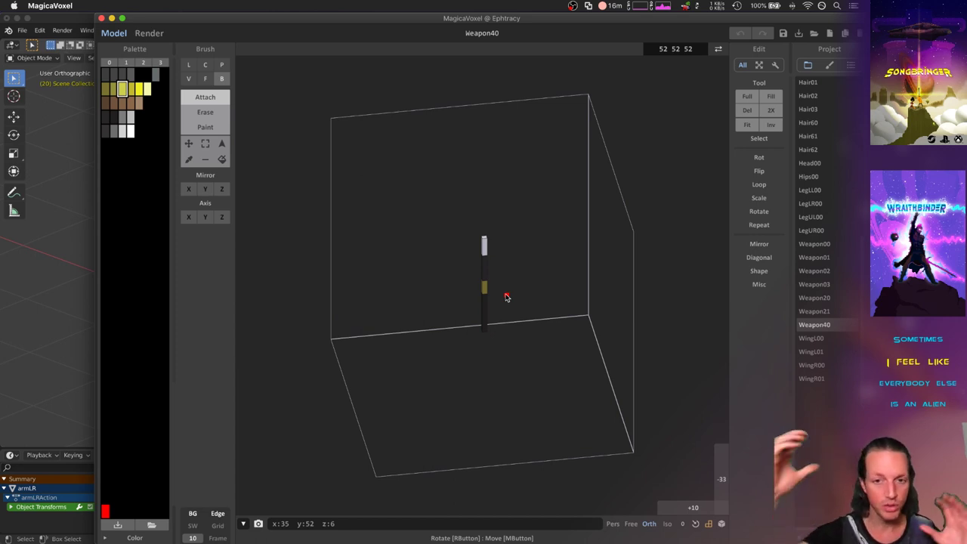
click(811, 230)
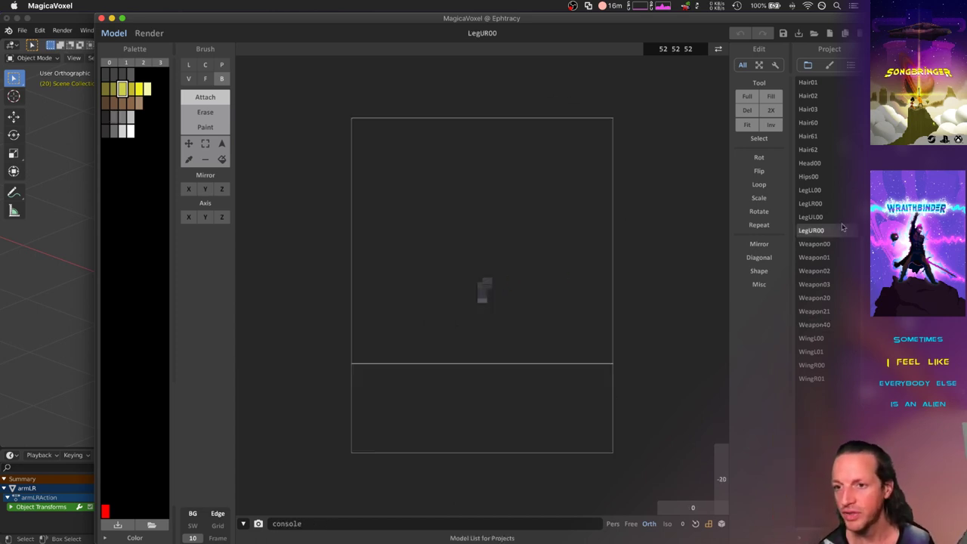
click(810, 217)
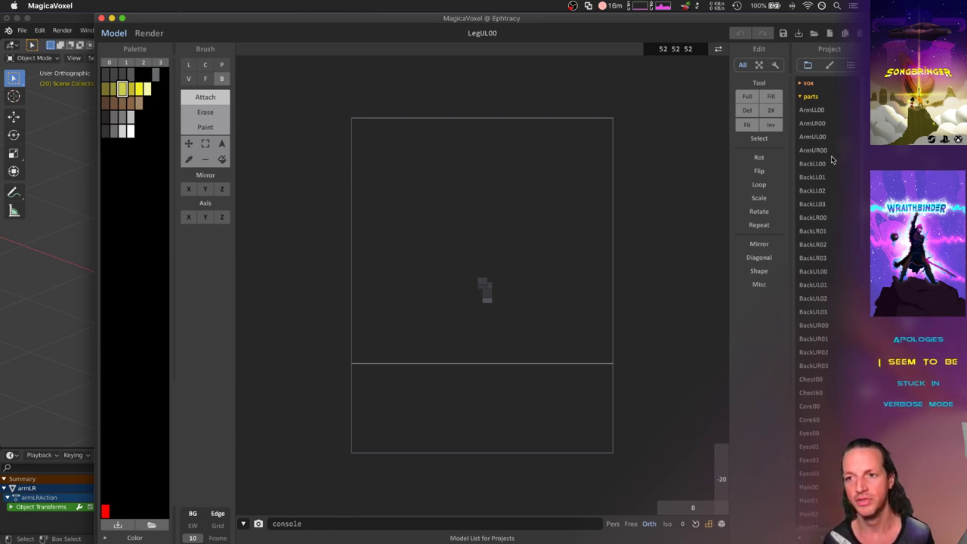
Step: View the ArmUR00 arm part model and scroll further down the parts list
click(813, 150)
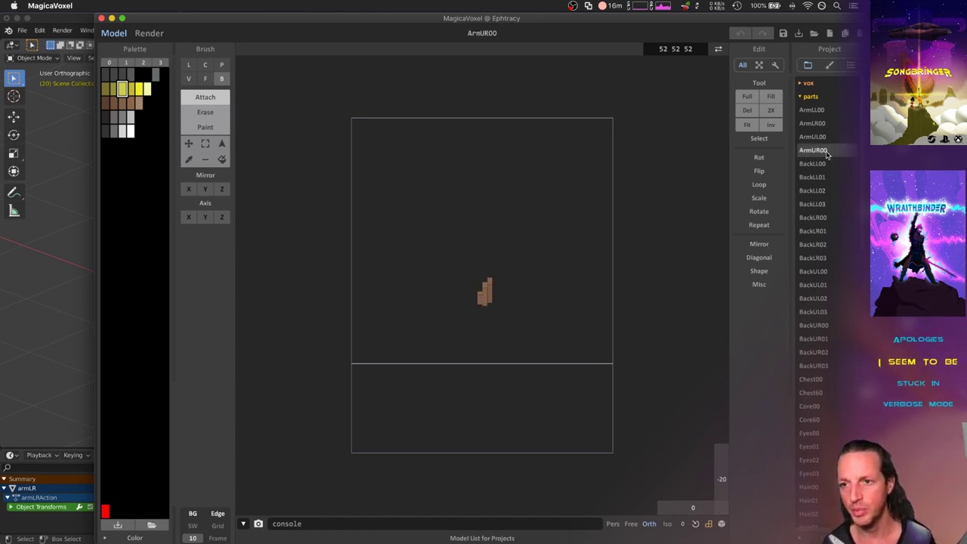
scroll(down, 3)
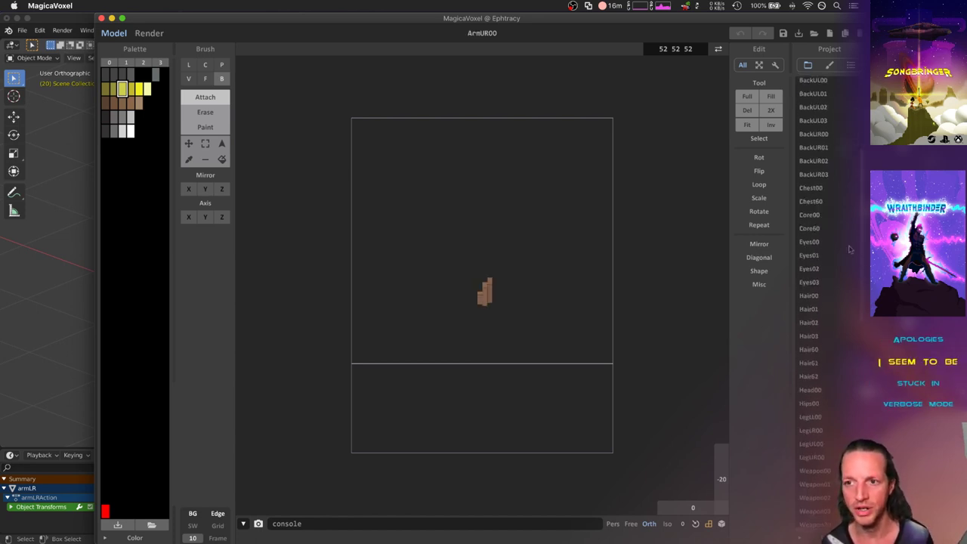
scroll(down, 3)
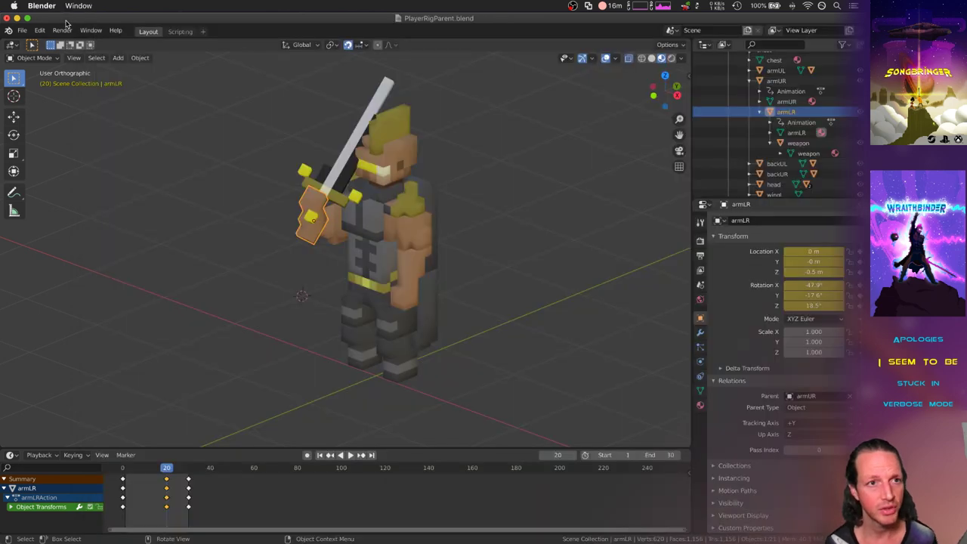
mouse_move(171, 139)
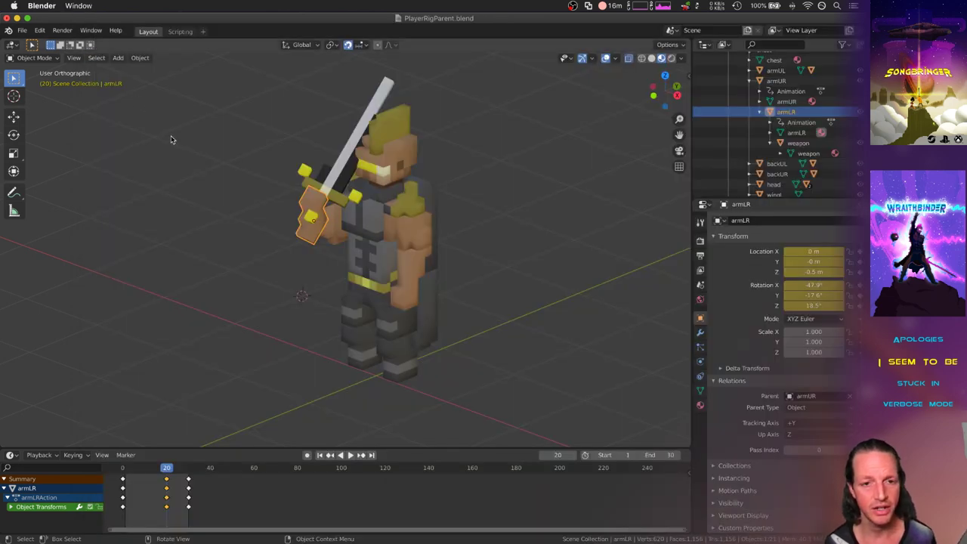